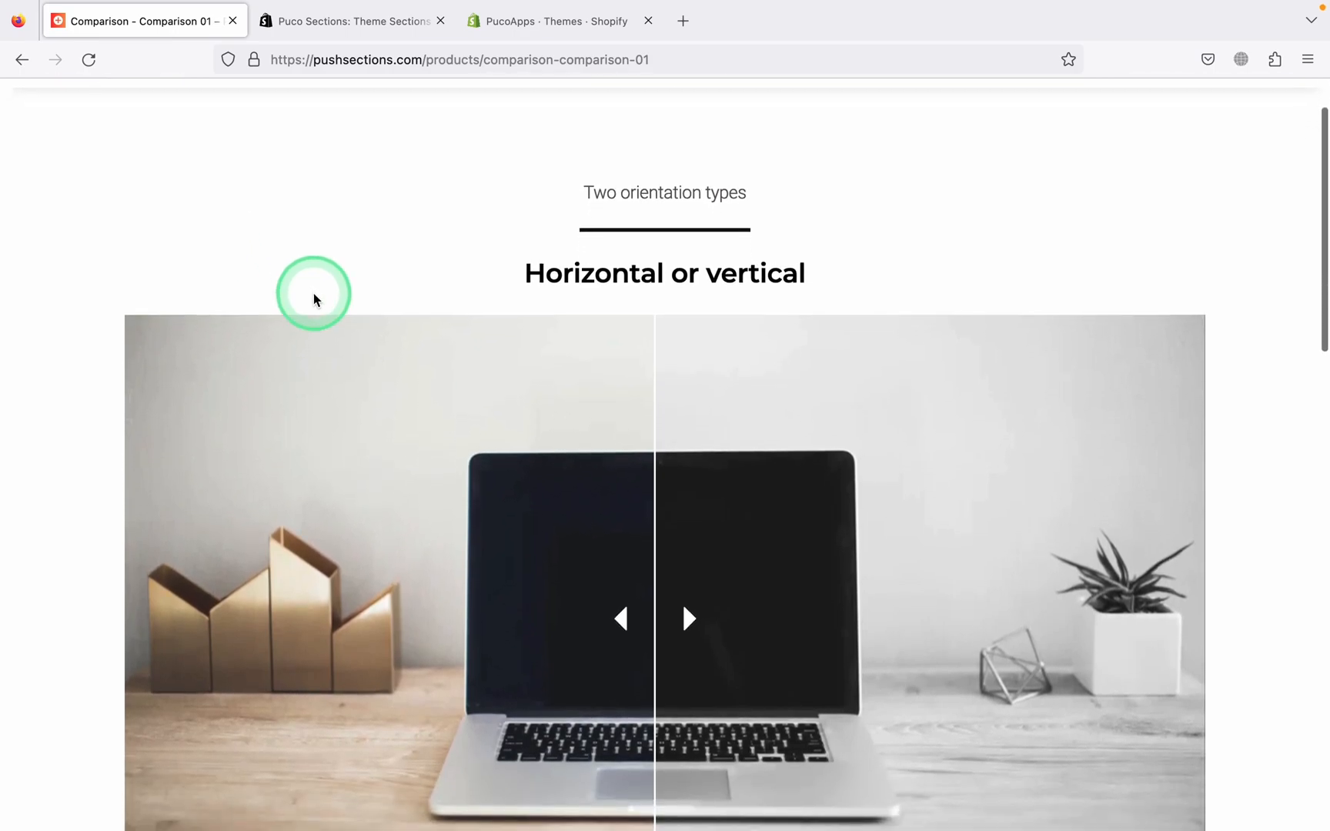
Step: Review the Comparison 01 slider demo, then switch to the Puco Sections App Store listing
scroll("down", 3)
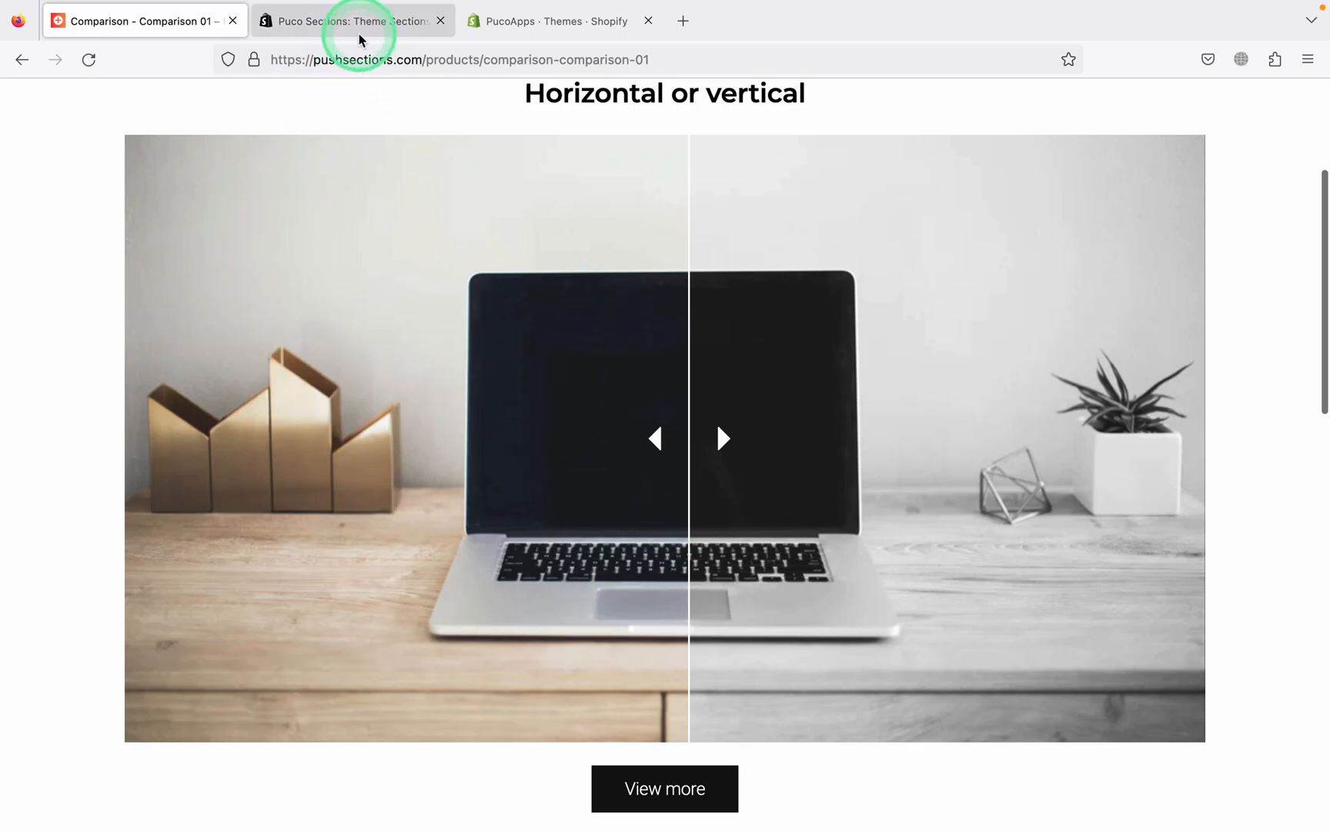
left_click(348, 20)
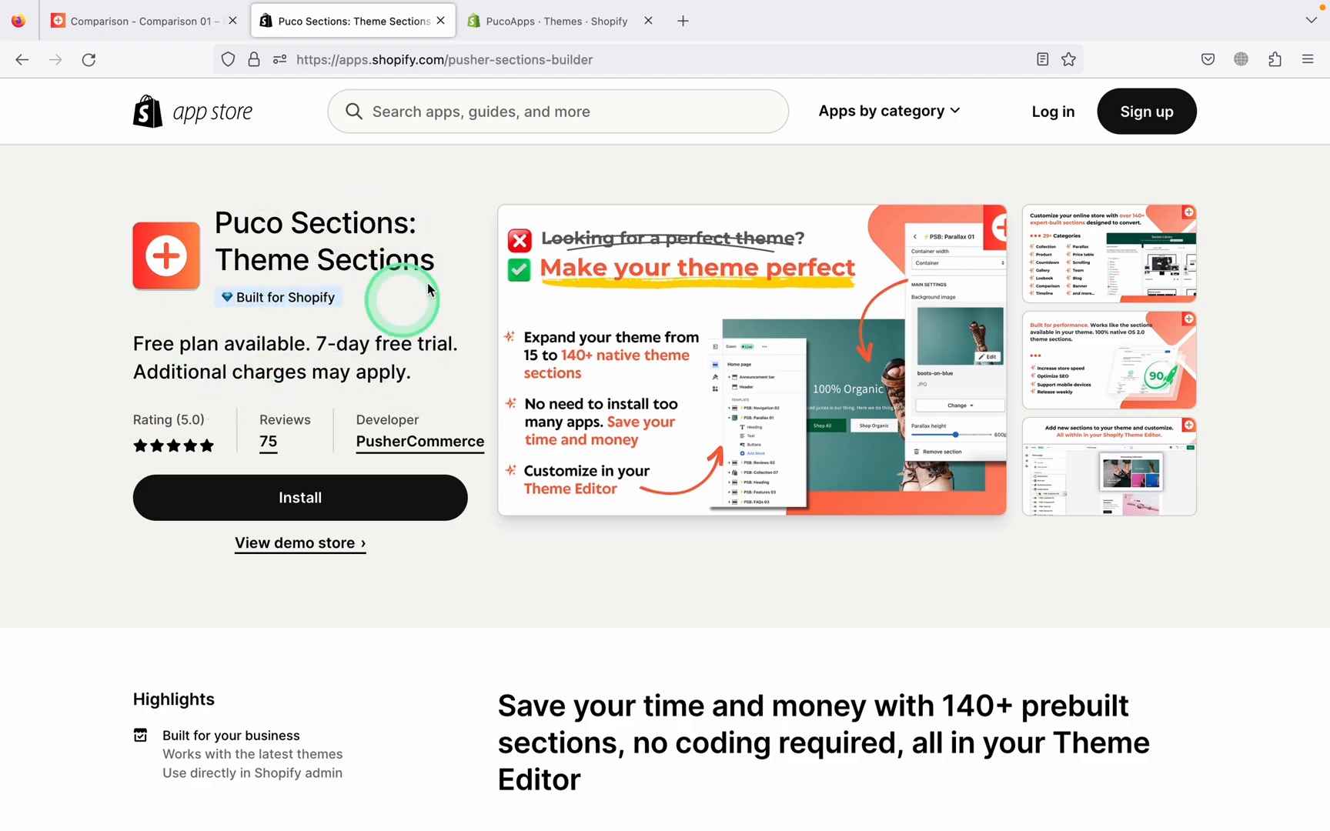
Step: From the store's Shopify admin, launch the installed Puco Sections app
left_click(559, 20)
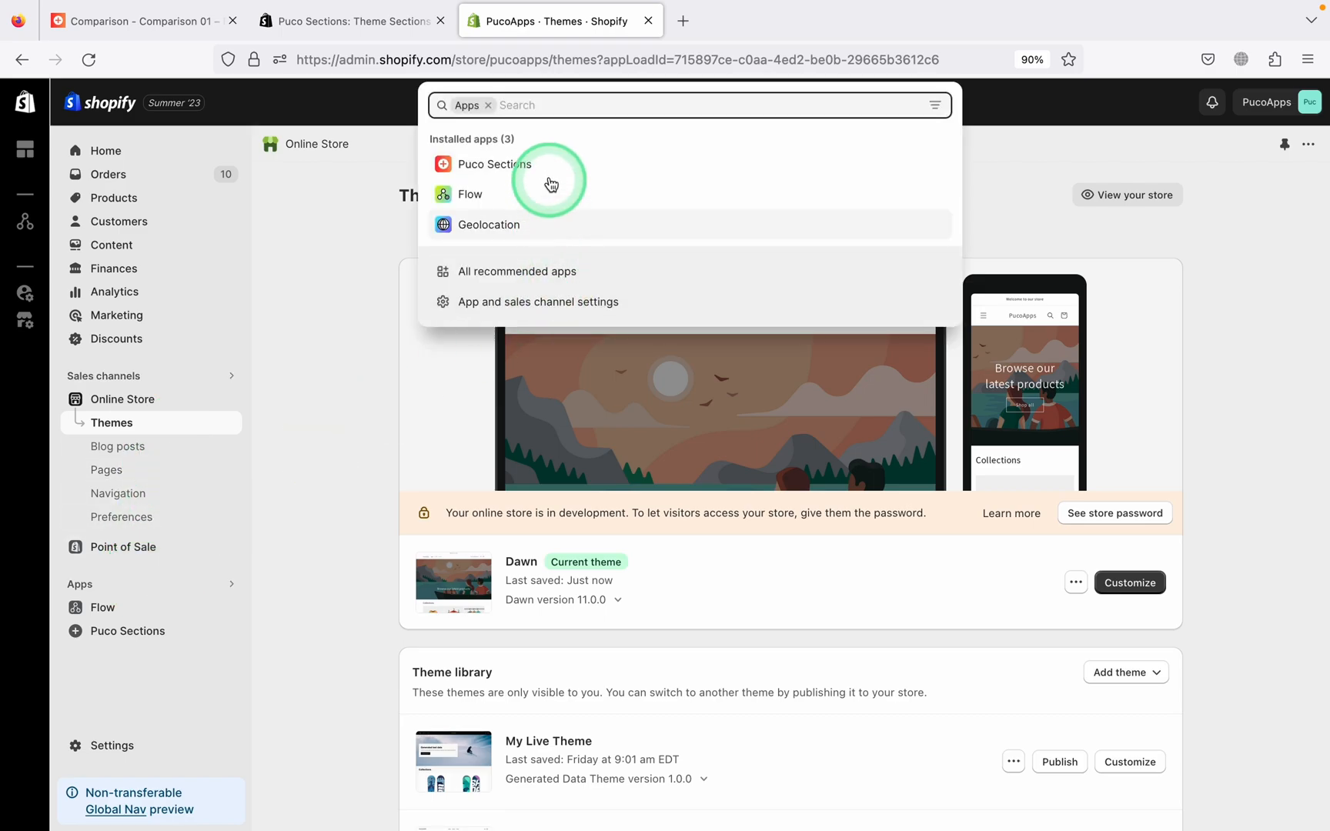
left_click(494, 163)
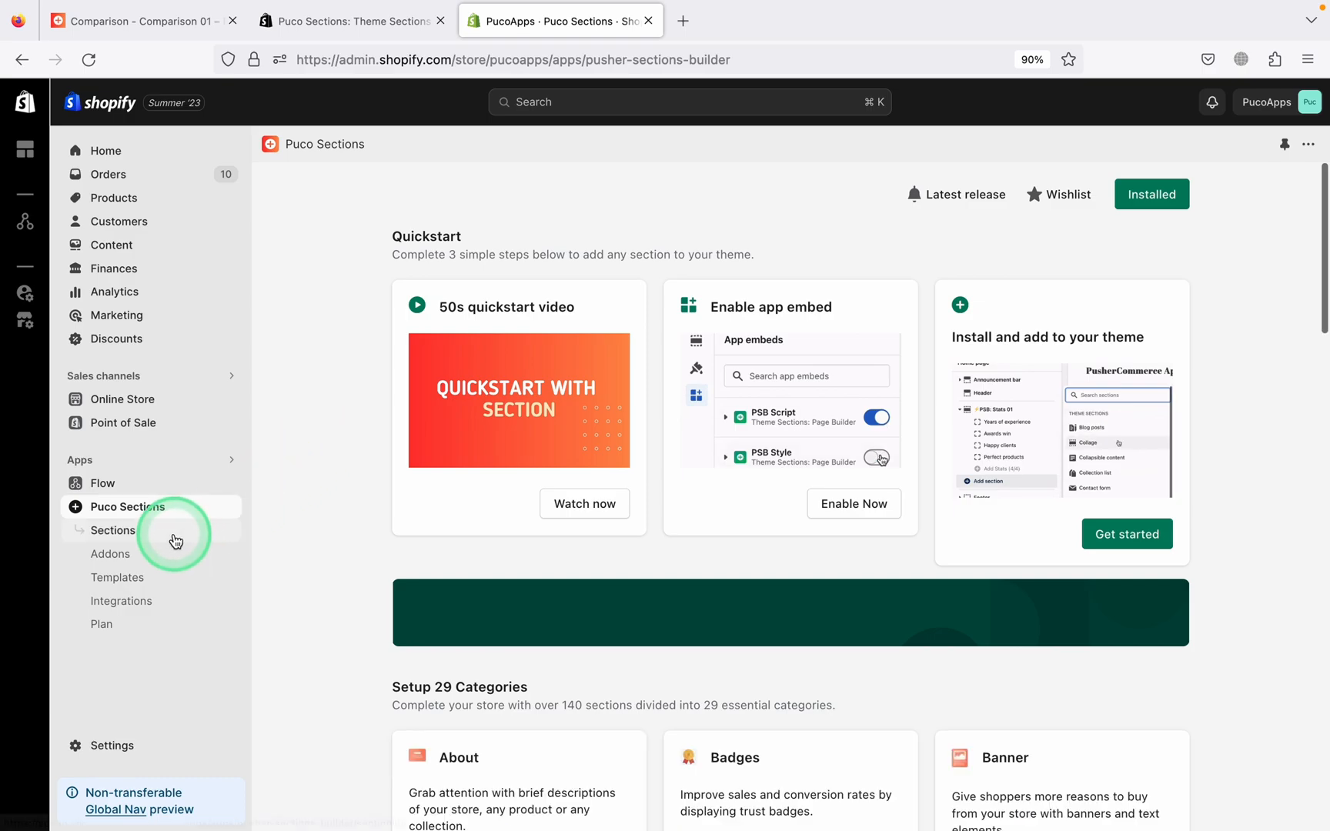
Step: Search the section library for 'Compa' and review the Comparison 01 detail page
left_click(113, 529)
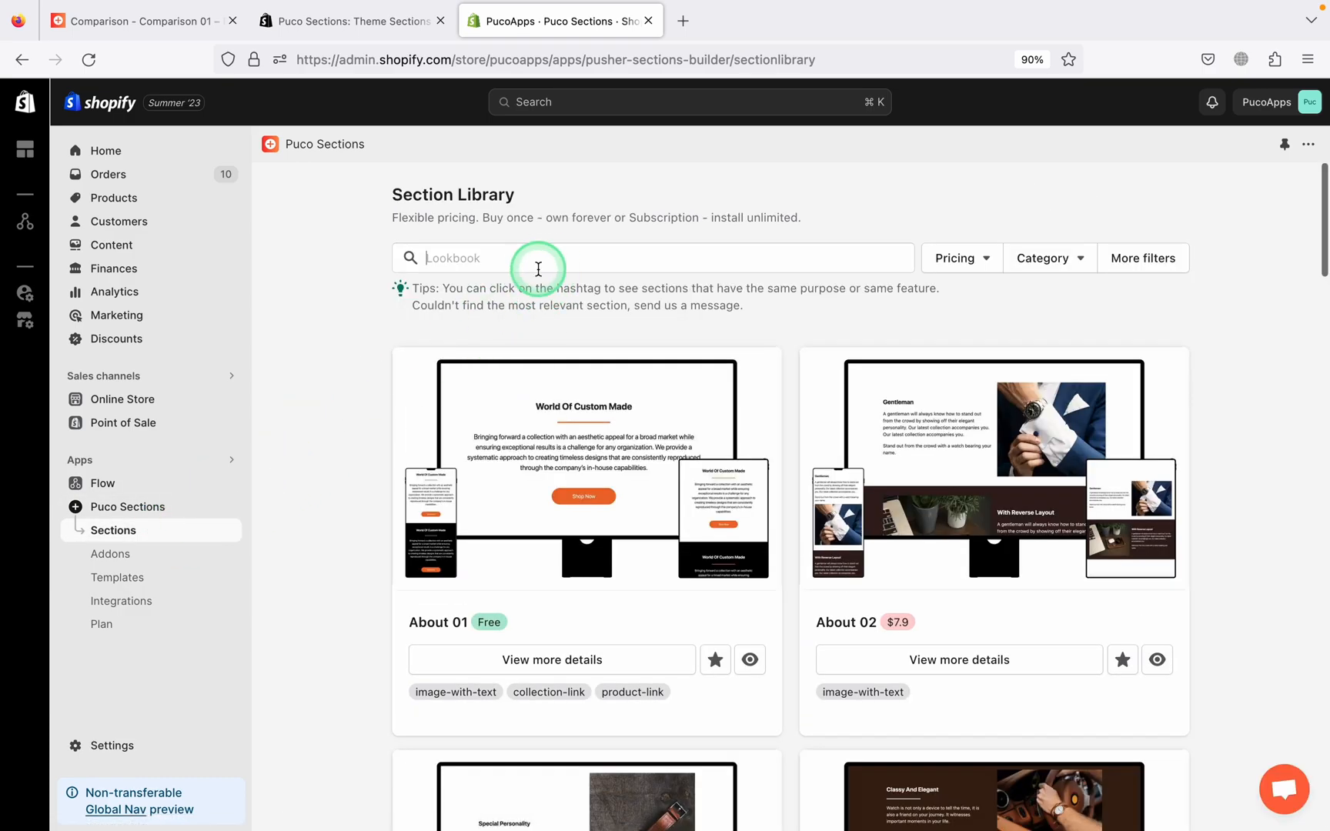
type("Compa")
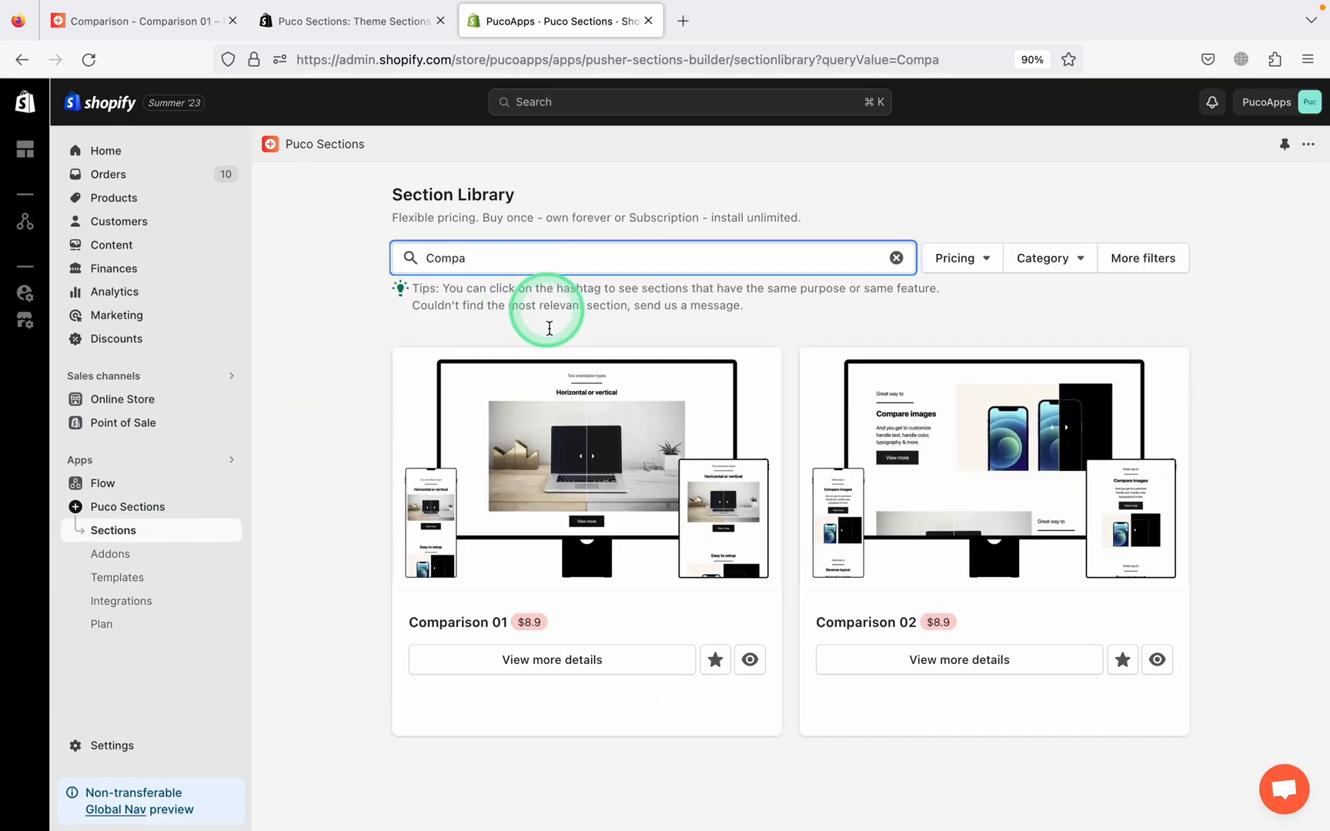
mouse_move(493, 574)
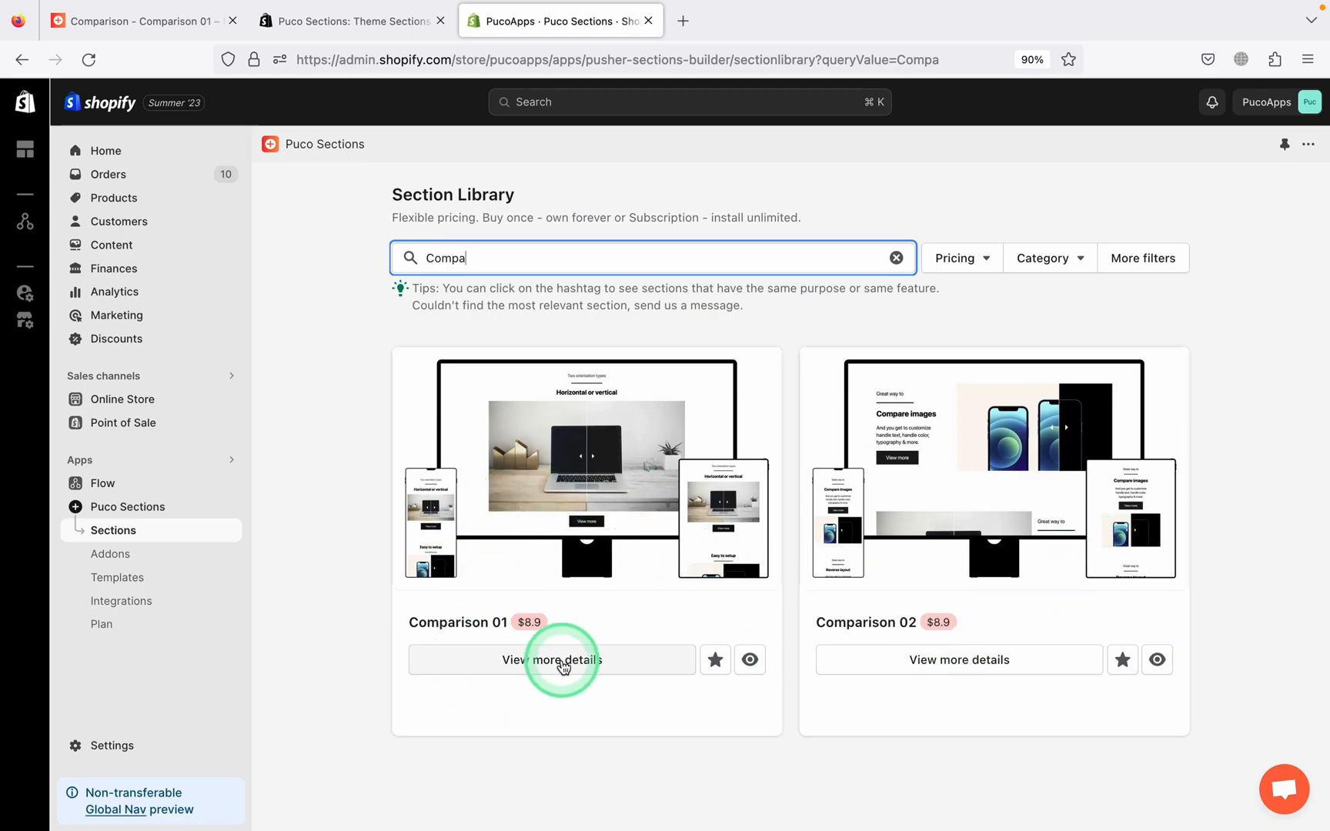
left_click(553, 660)
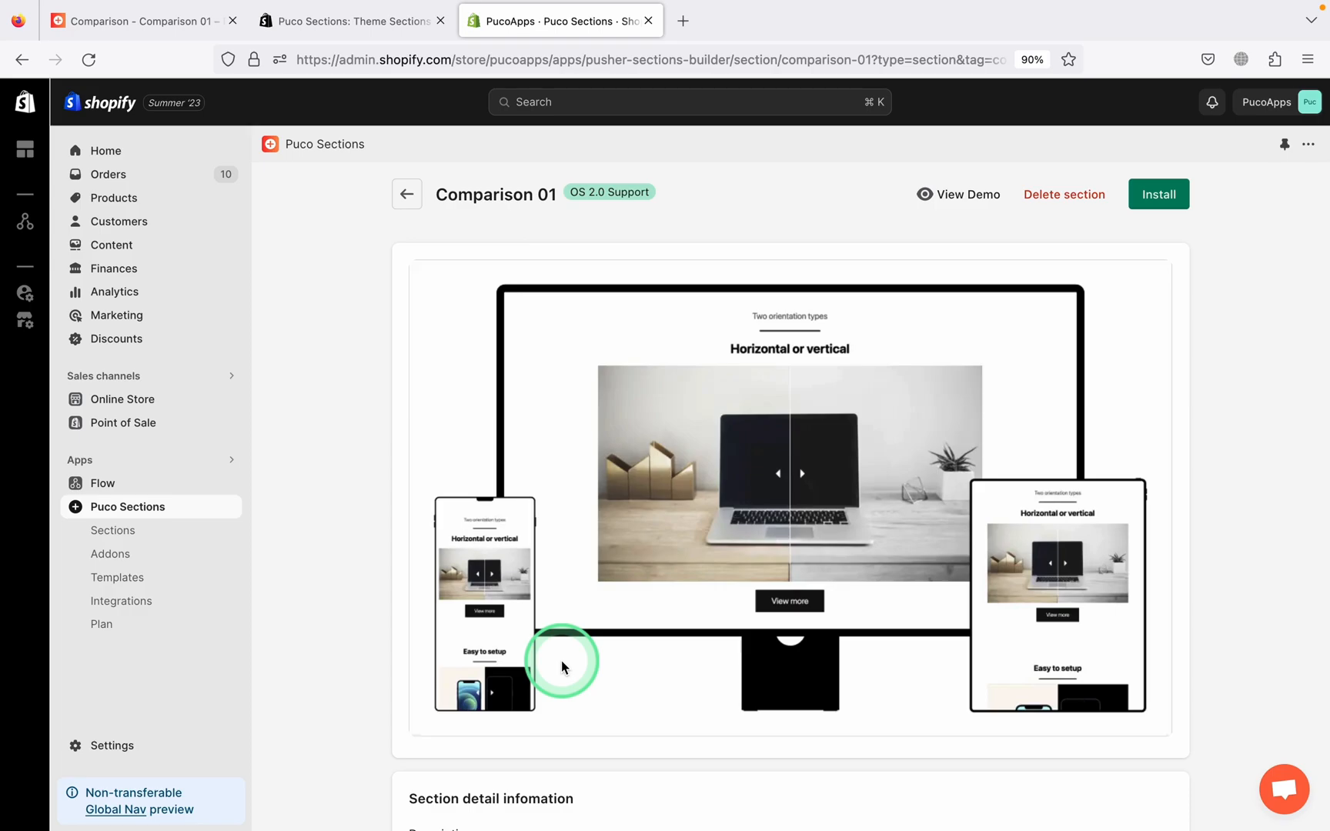
scroll("down", 3)
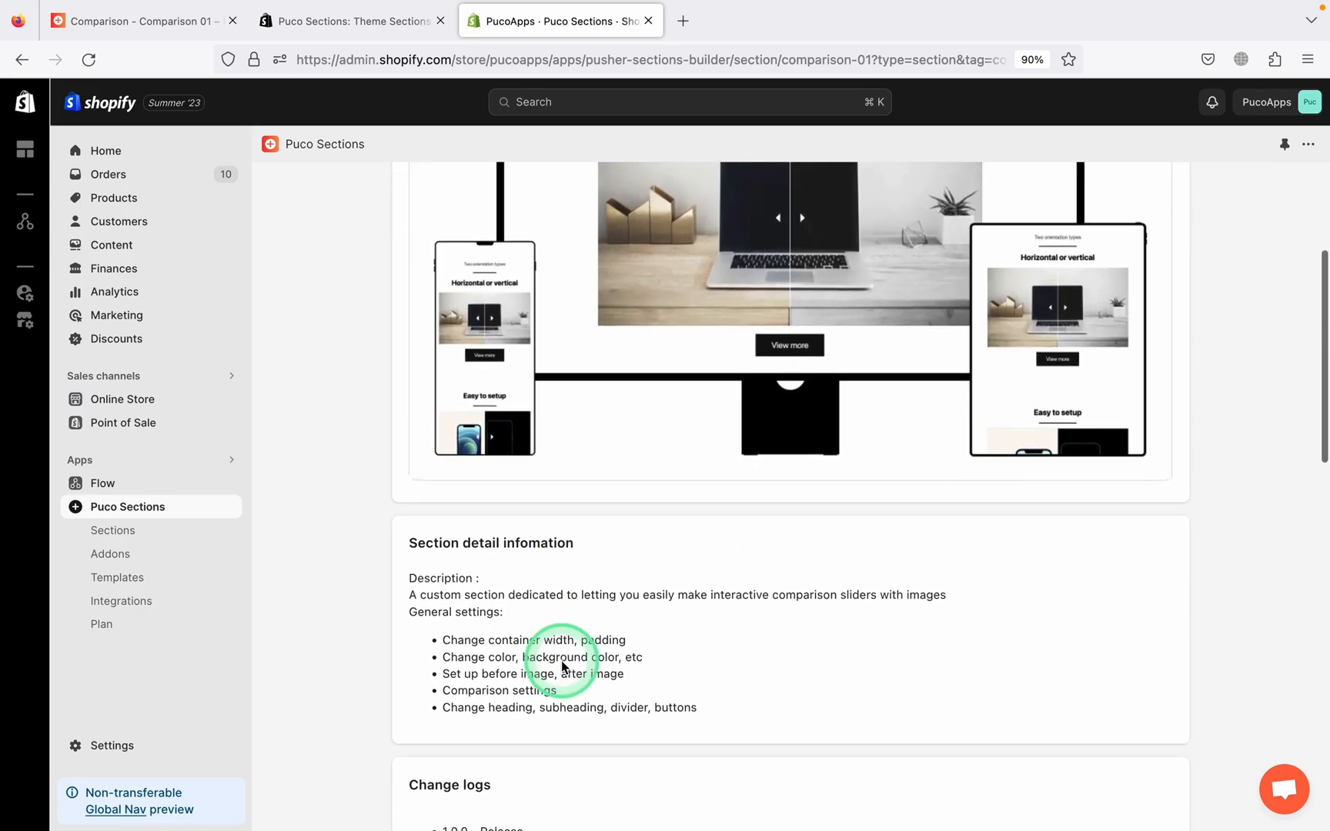
scroll("down", 3)
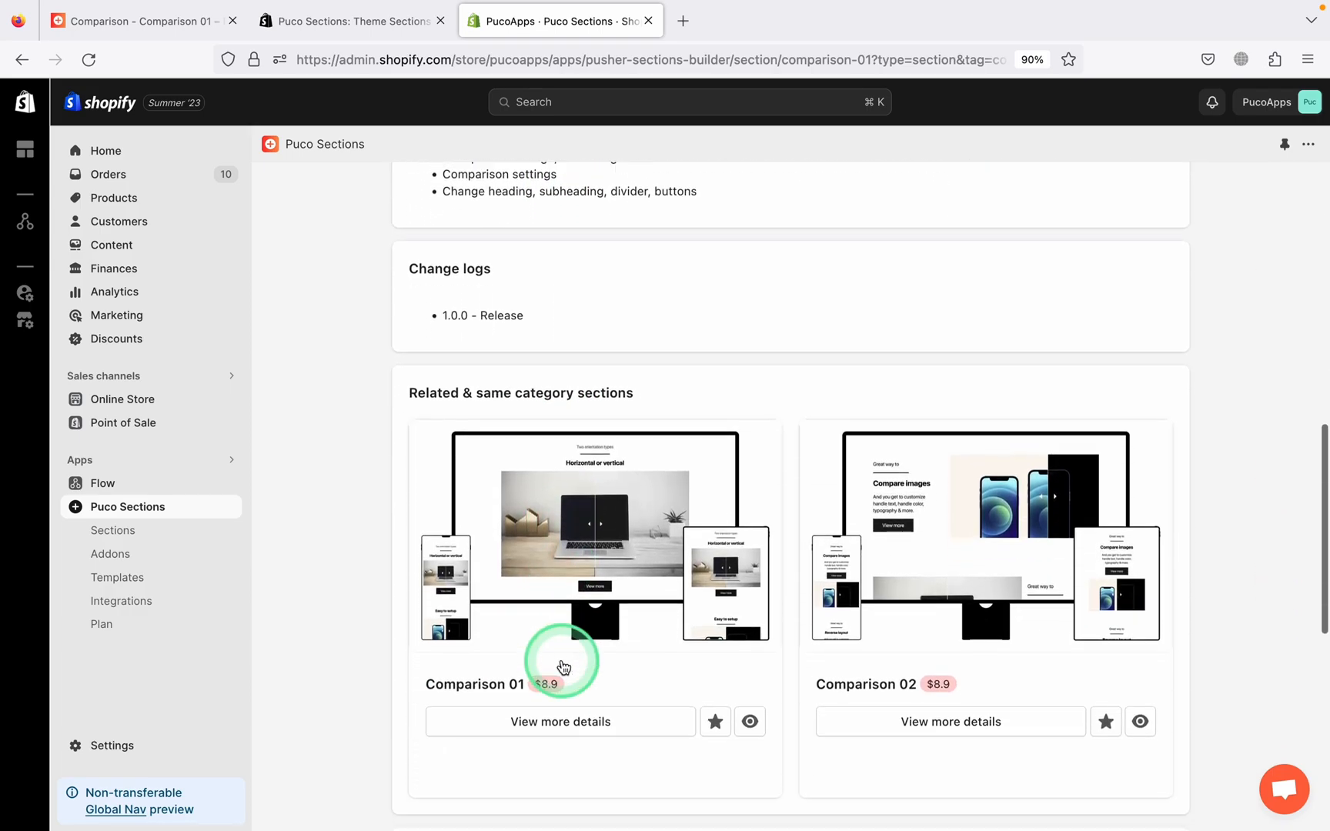
scroll("down", 3)
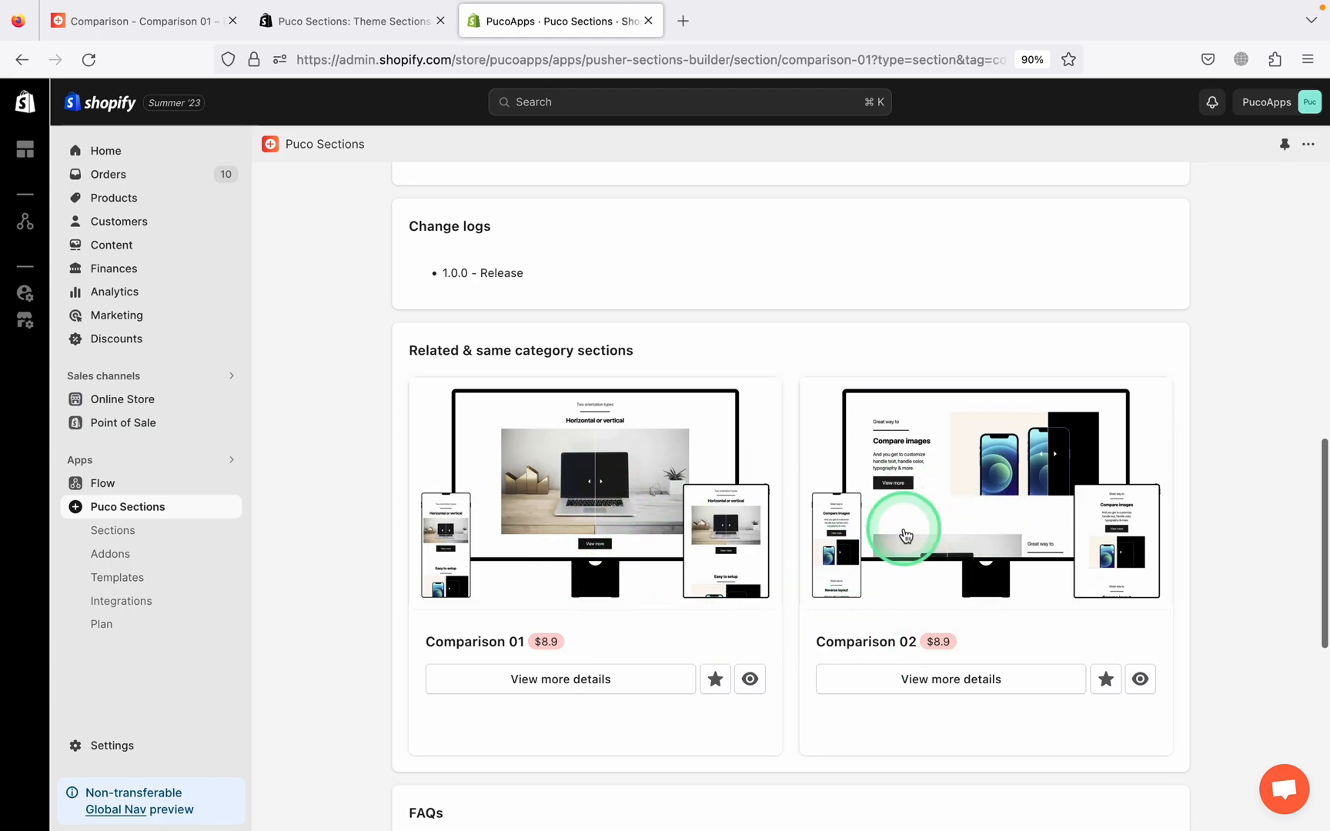
scroll("up", 3)
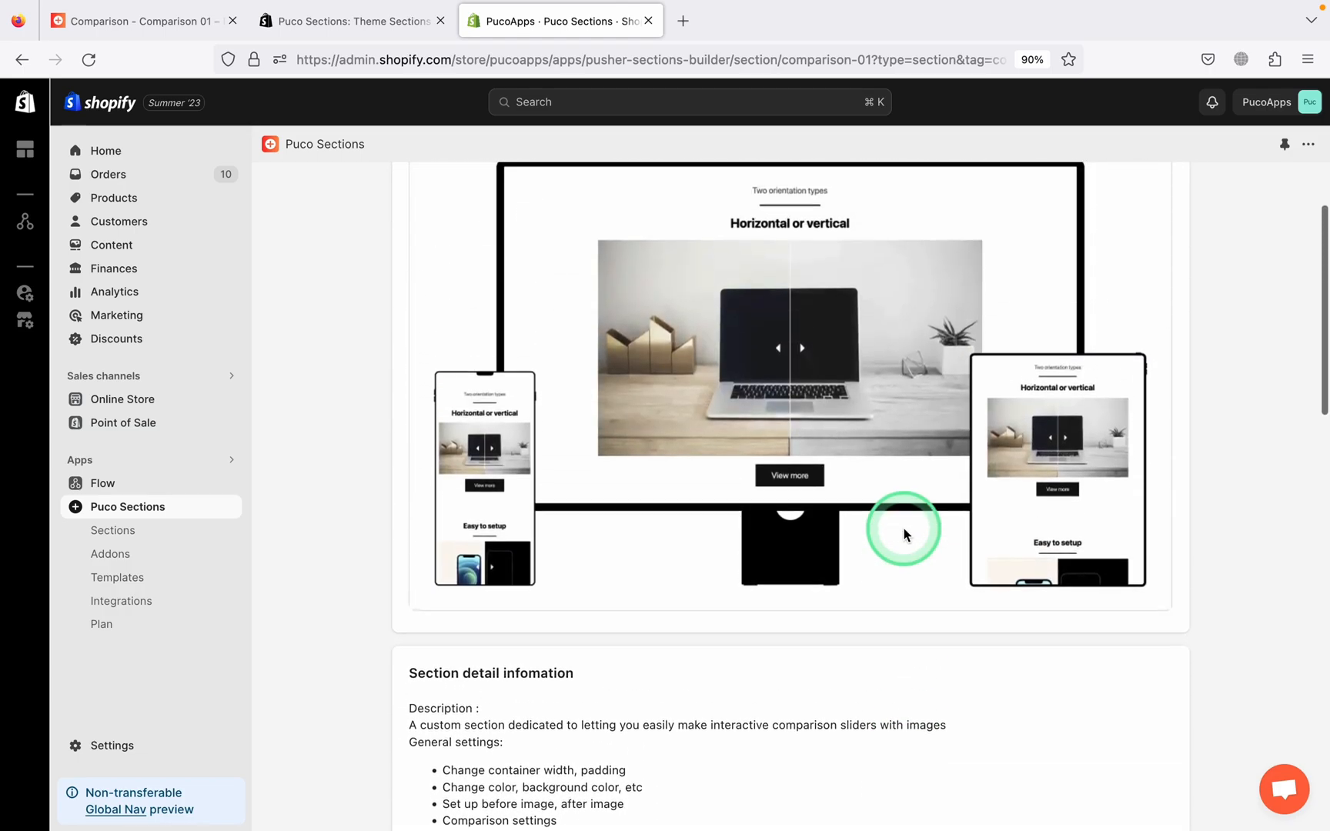
scroll("up", 3)
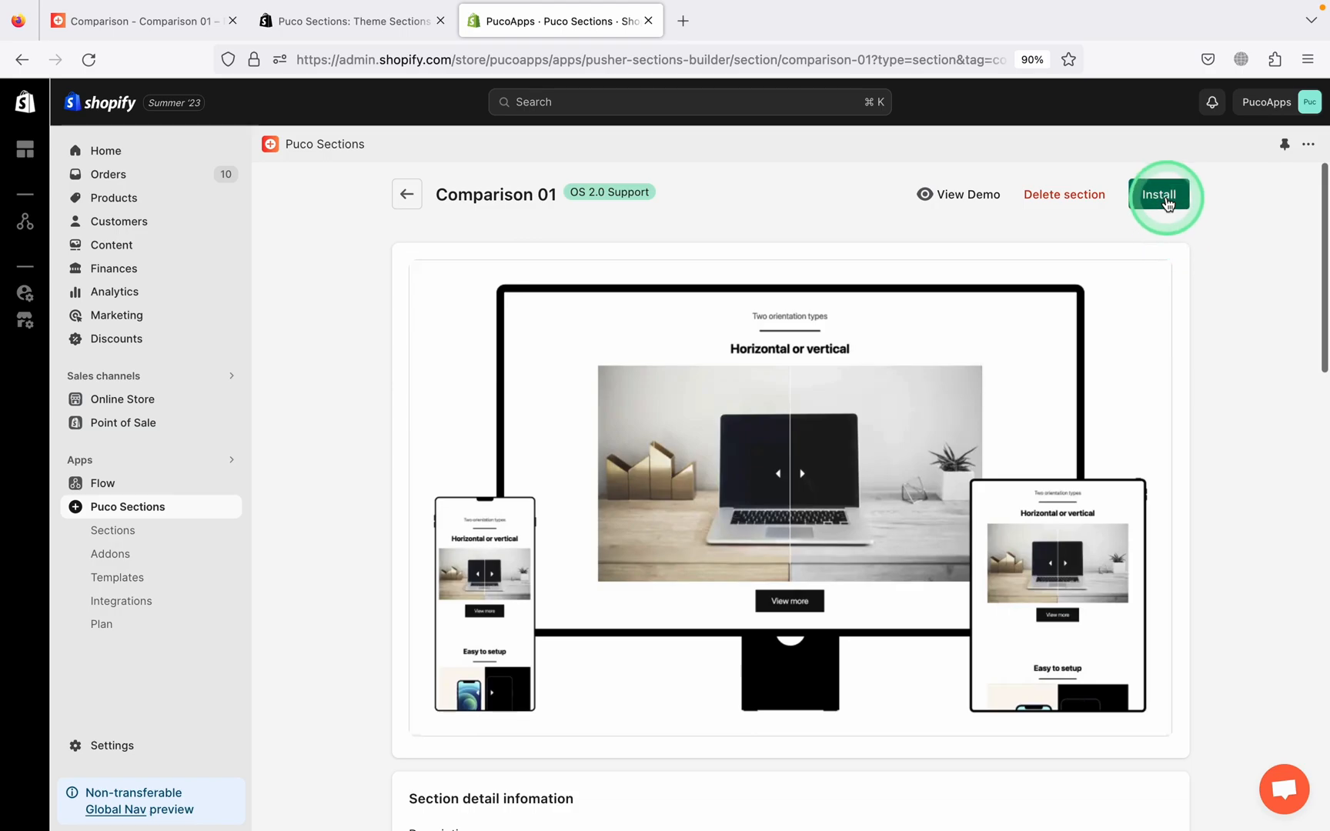
Step: Install Comparison 01 into the Dawn - LIVE theme and launch Customize Dawn
left_click(1159, 194)
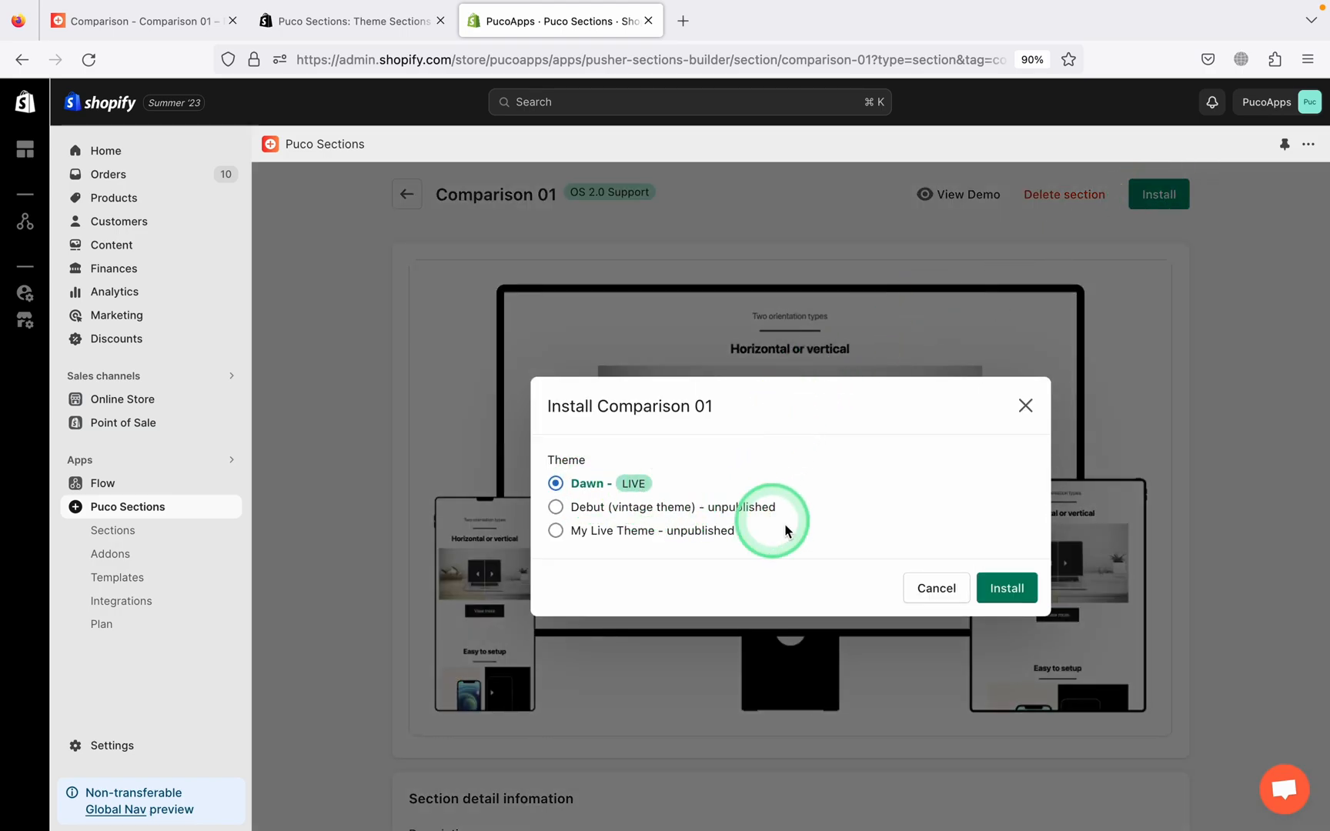
left_click(1007, 588)
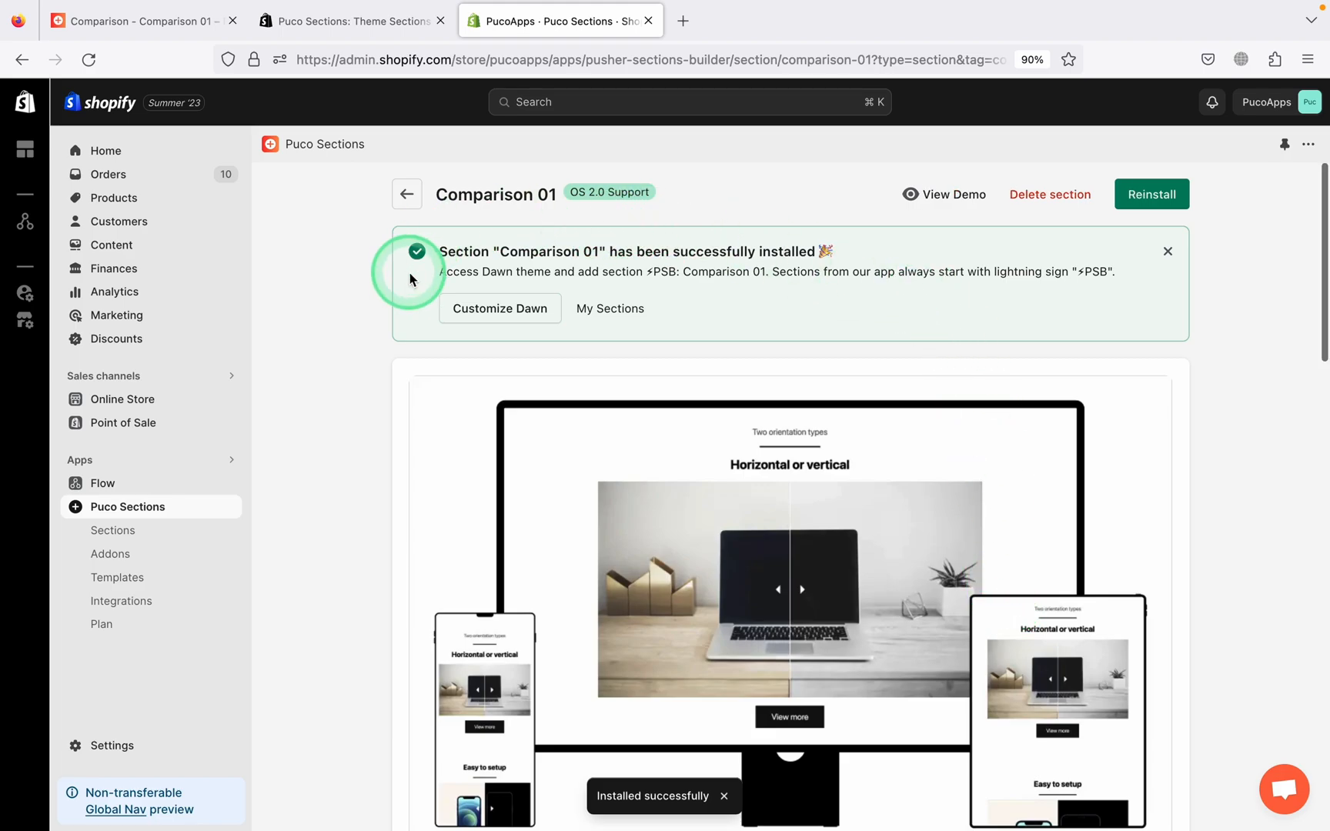
left_click(501, 308)
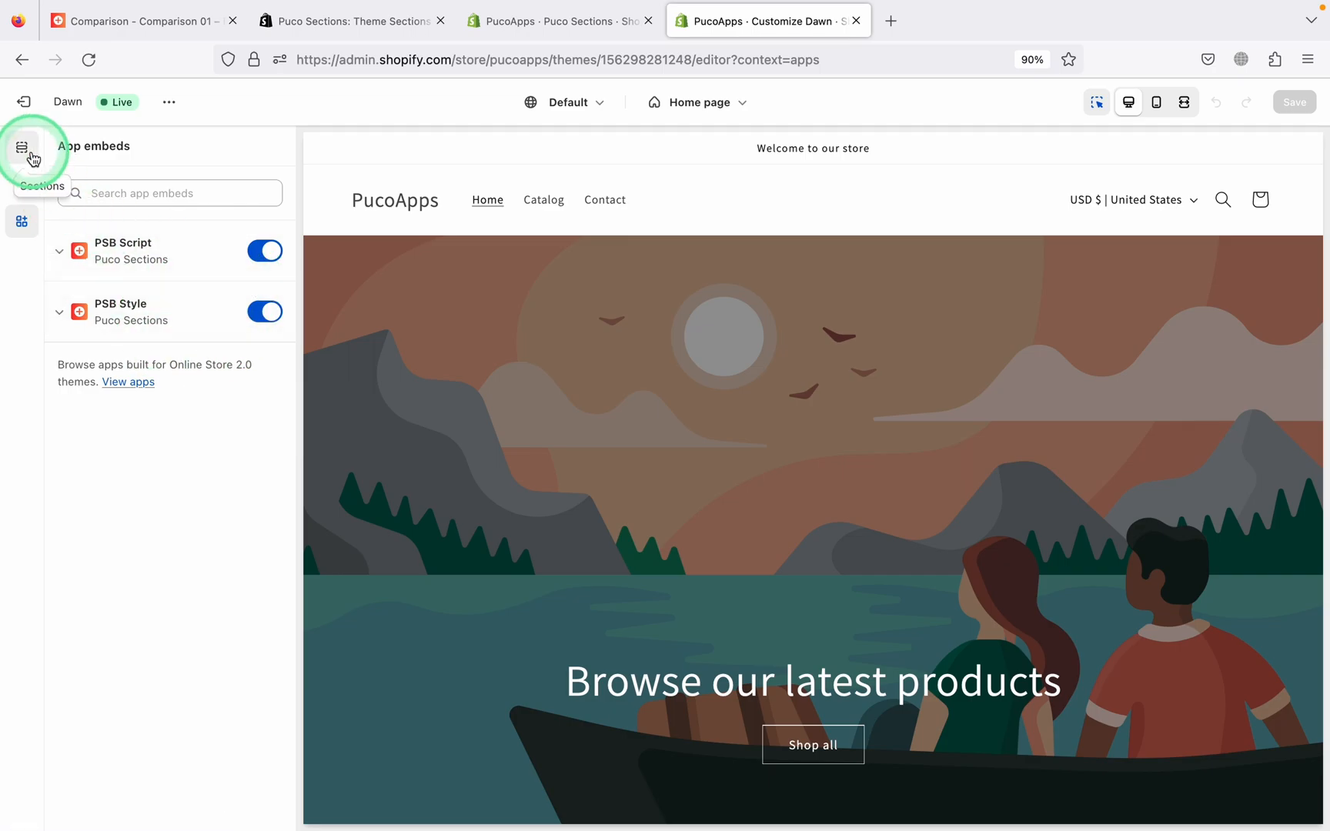
Step: Add the ⚡PSB: Comparison 01 section to the home page template via an 'Compa' search
left_click(22, 149)
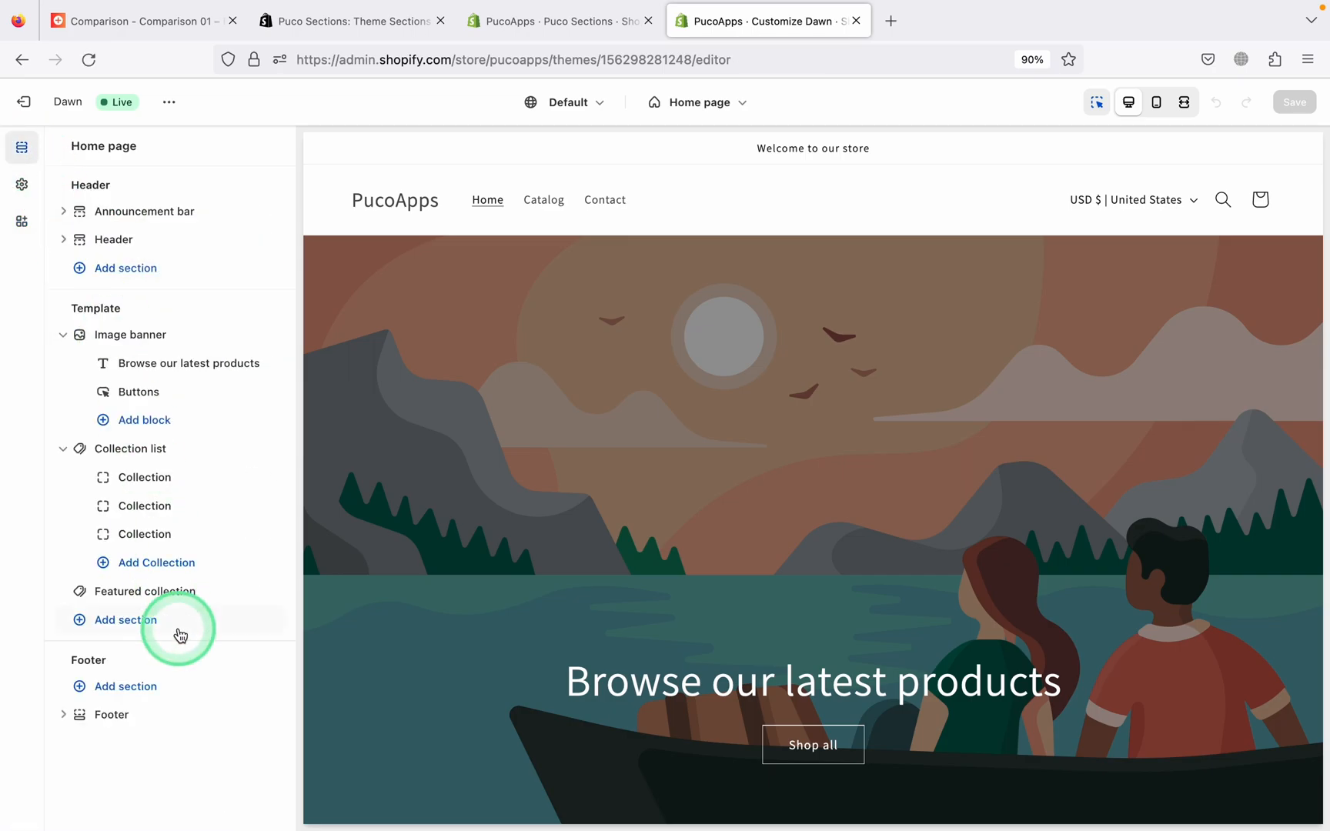
left_click(125, 621)
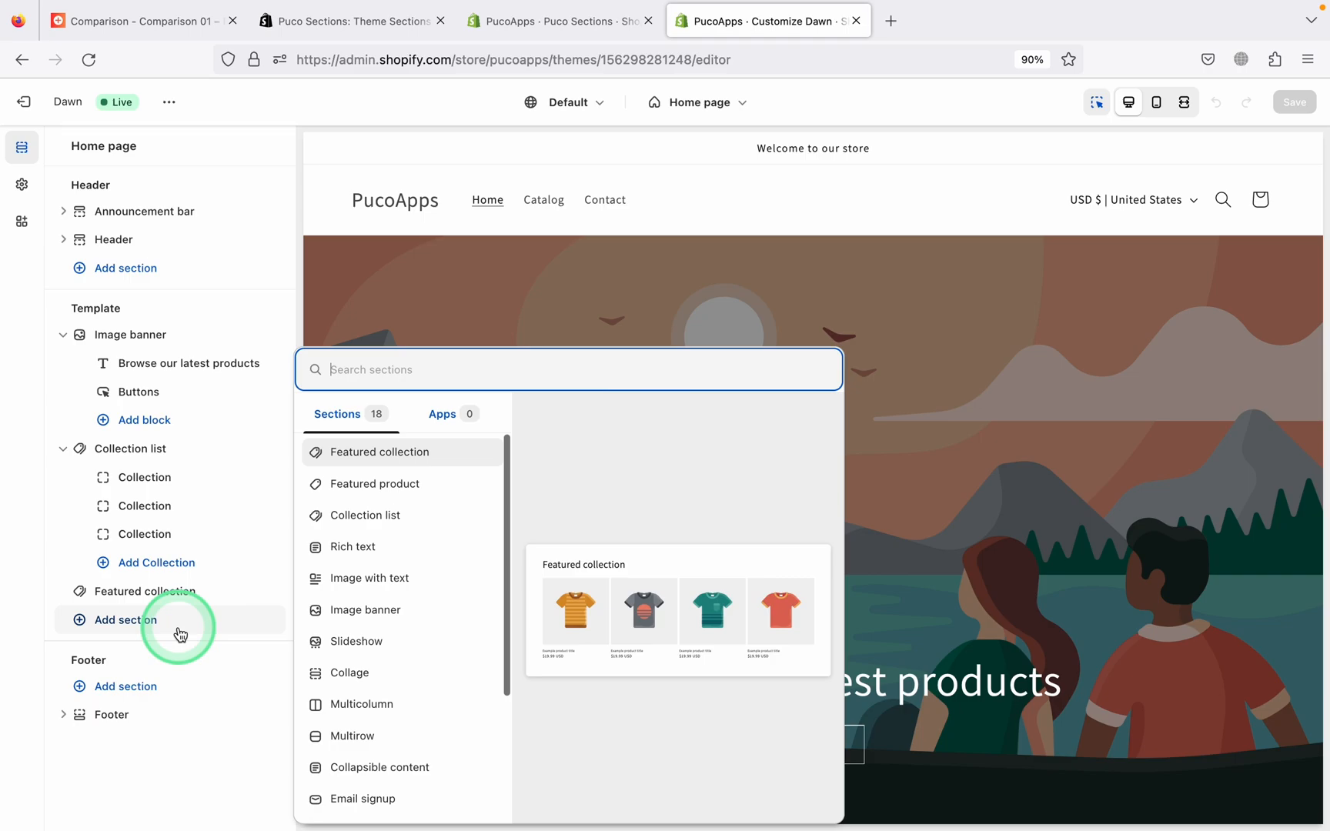
type("Compa")
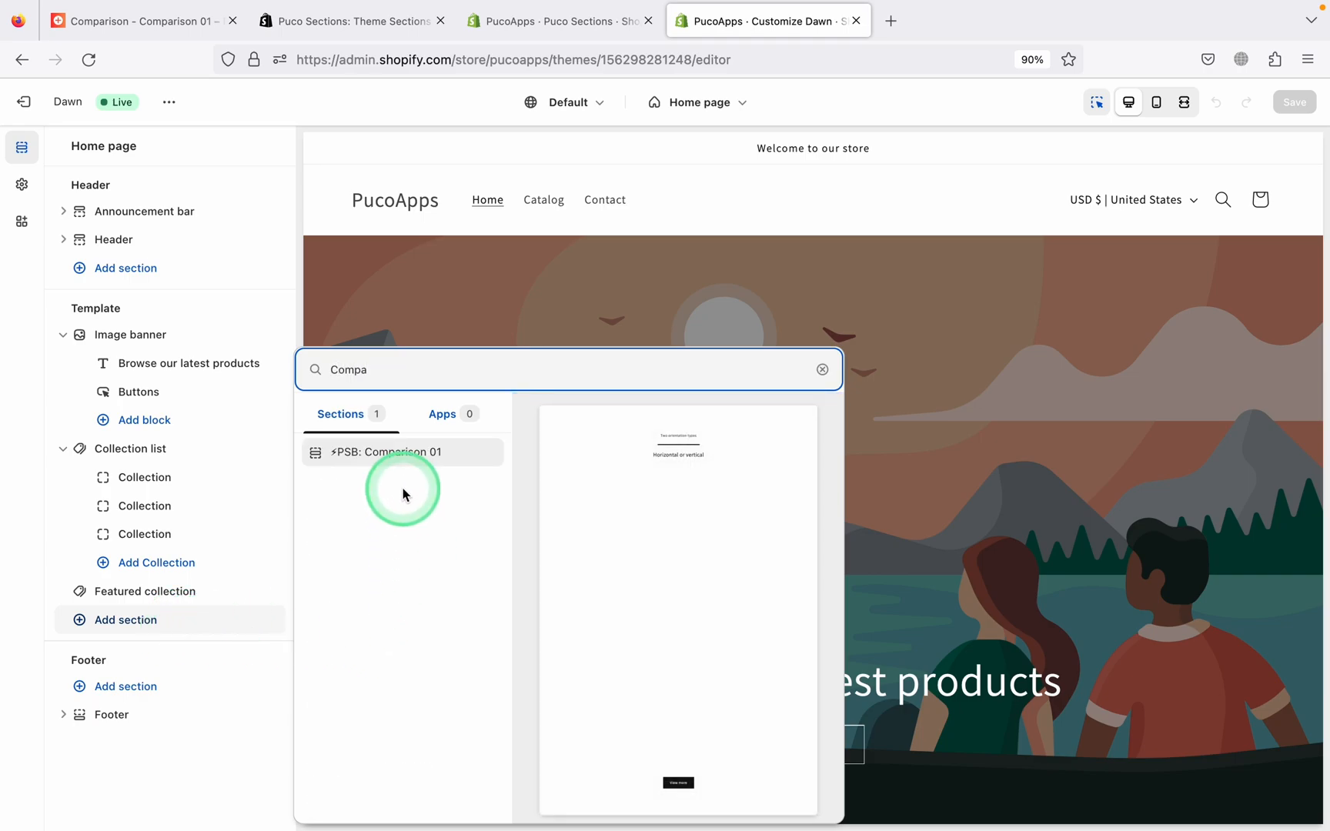
left_click(389, 451)
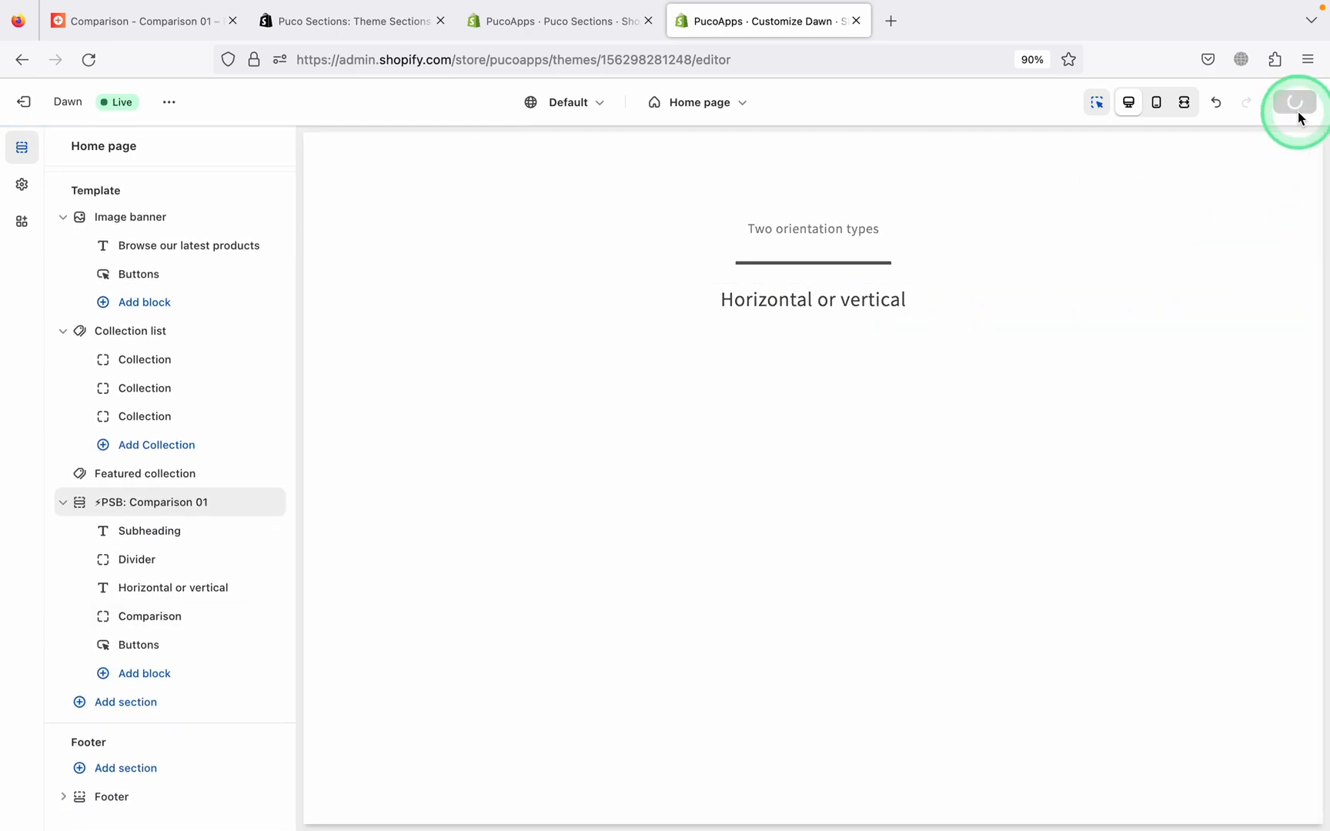
Step: Save the home page with the new section and review the Comparison 01 section settings
left_click(1294, 102)
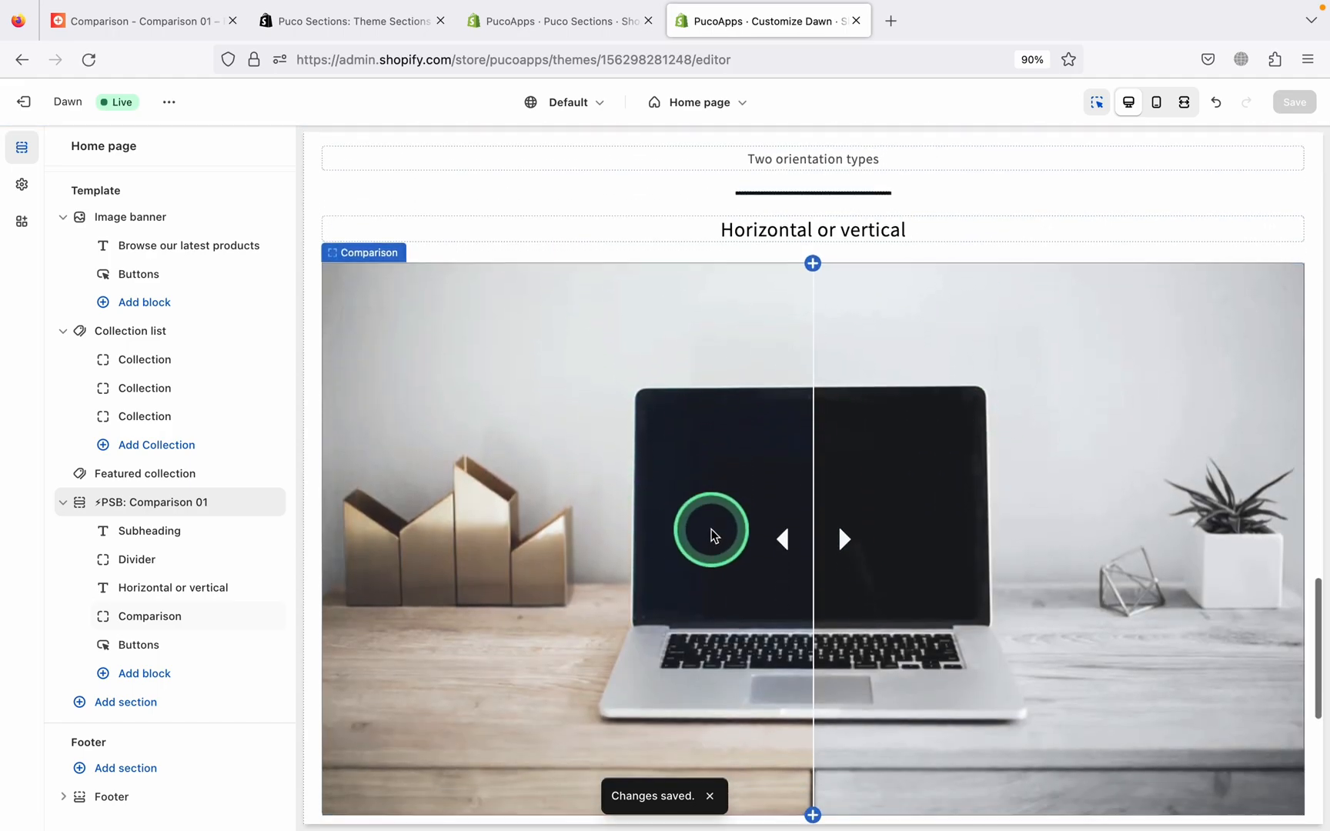
scroll("down", 3)
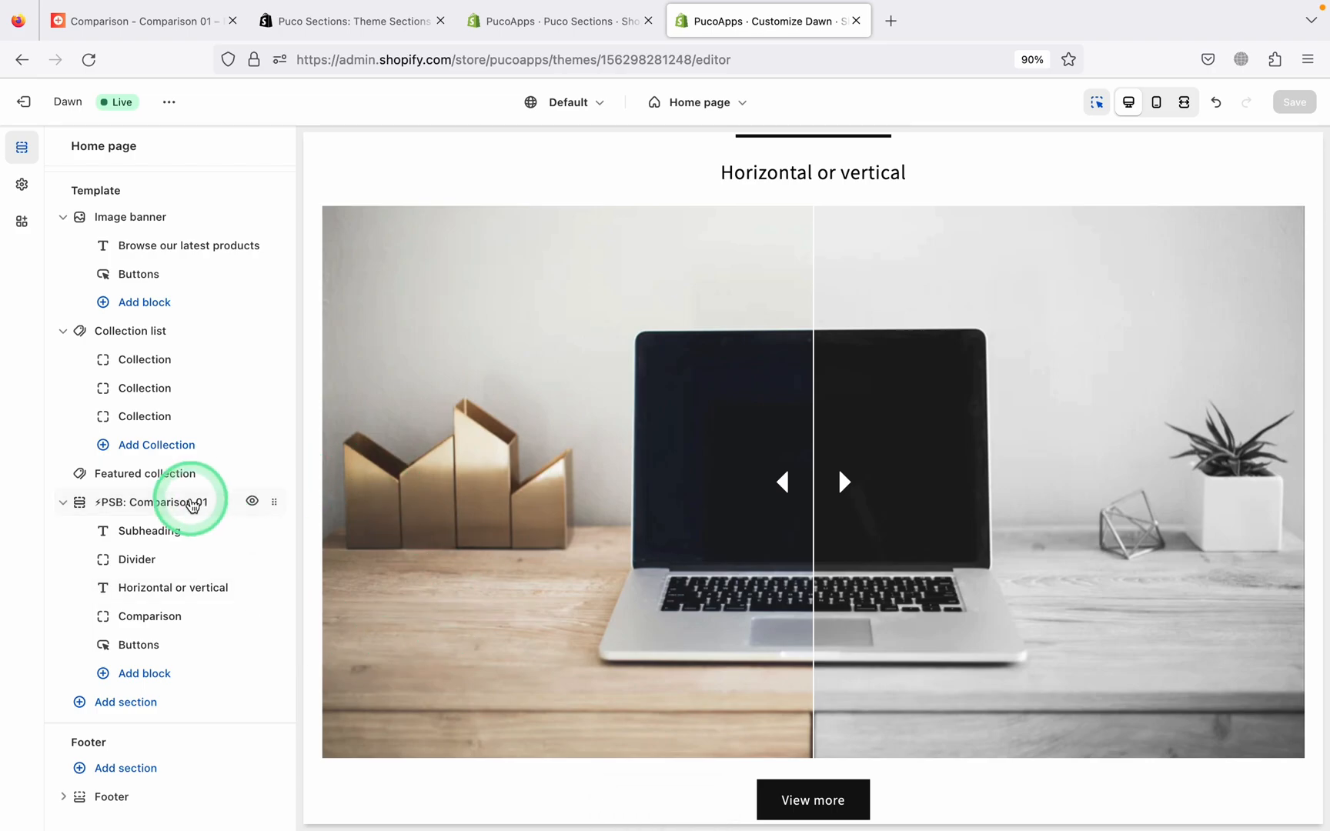
left_click(152, 502)
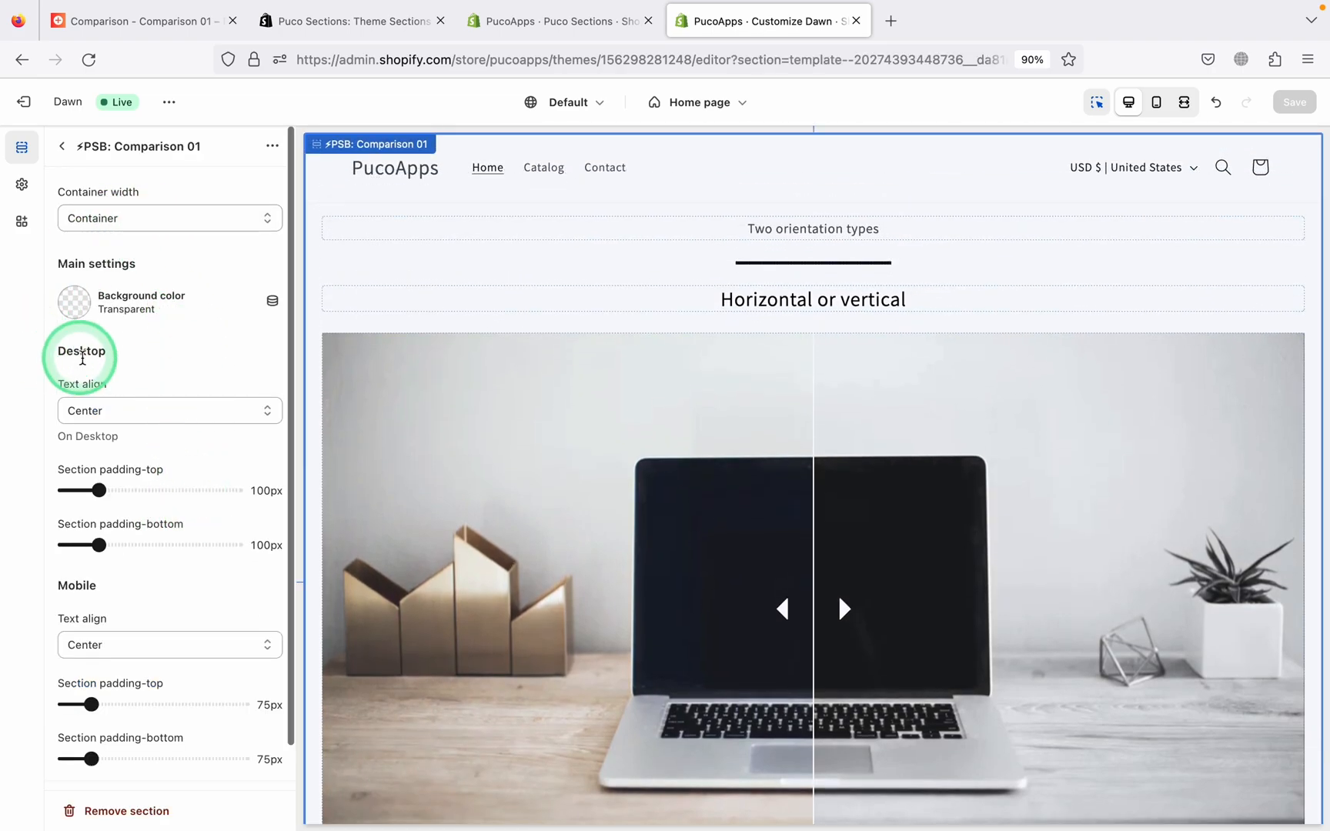
scroll("down", 3)
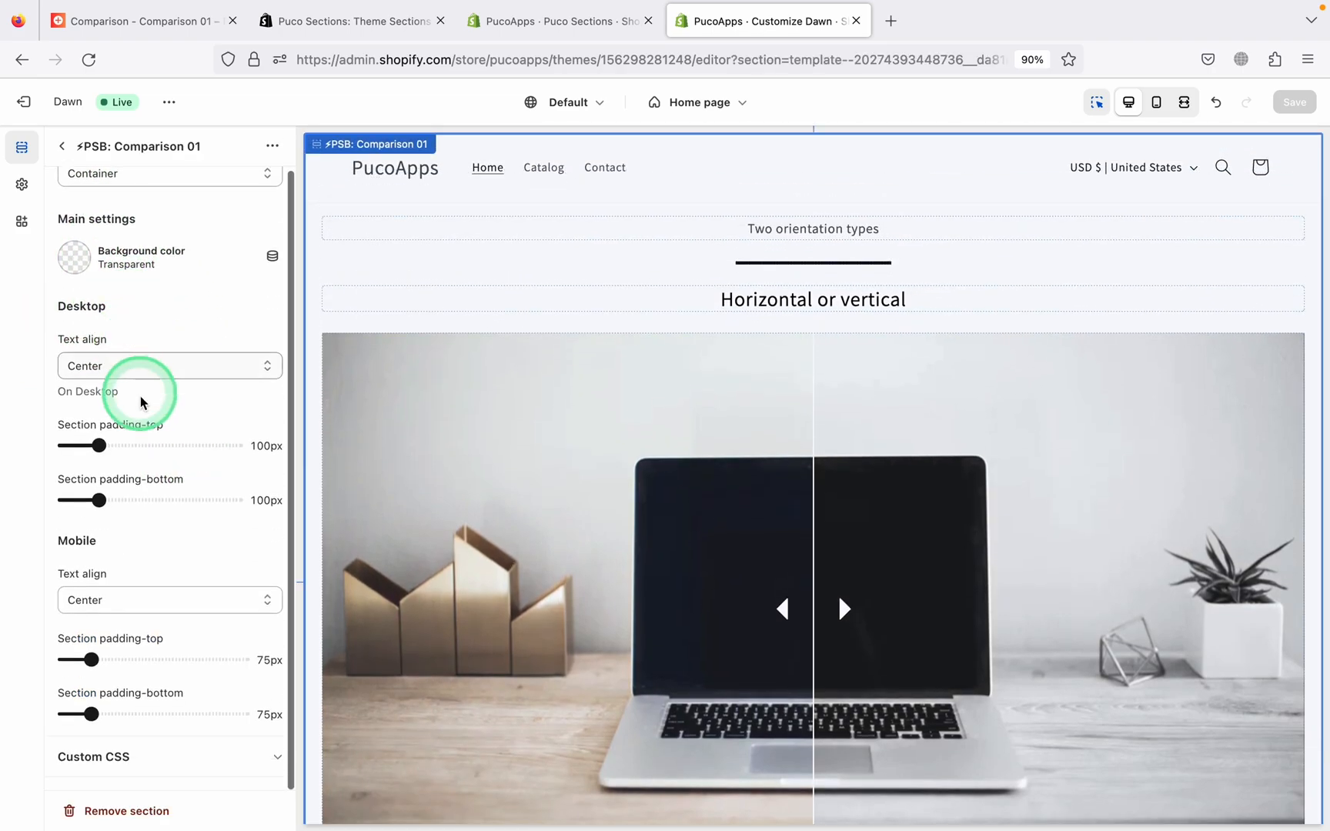
scroll("up", 3)
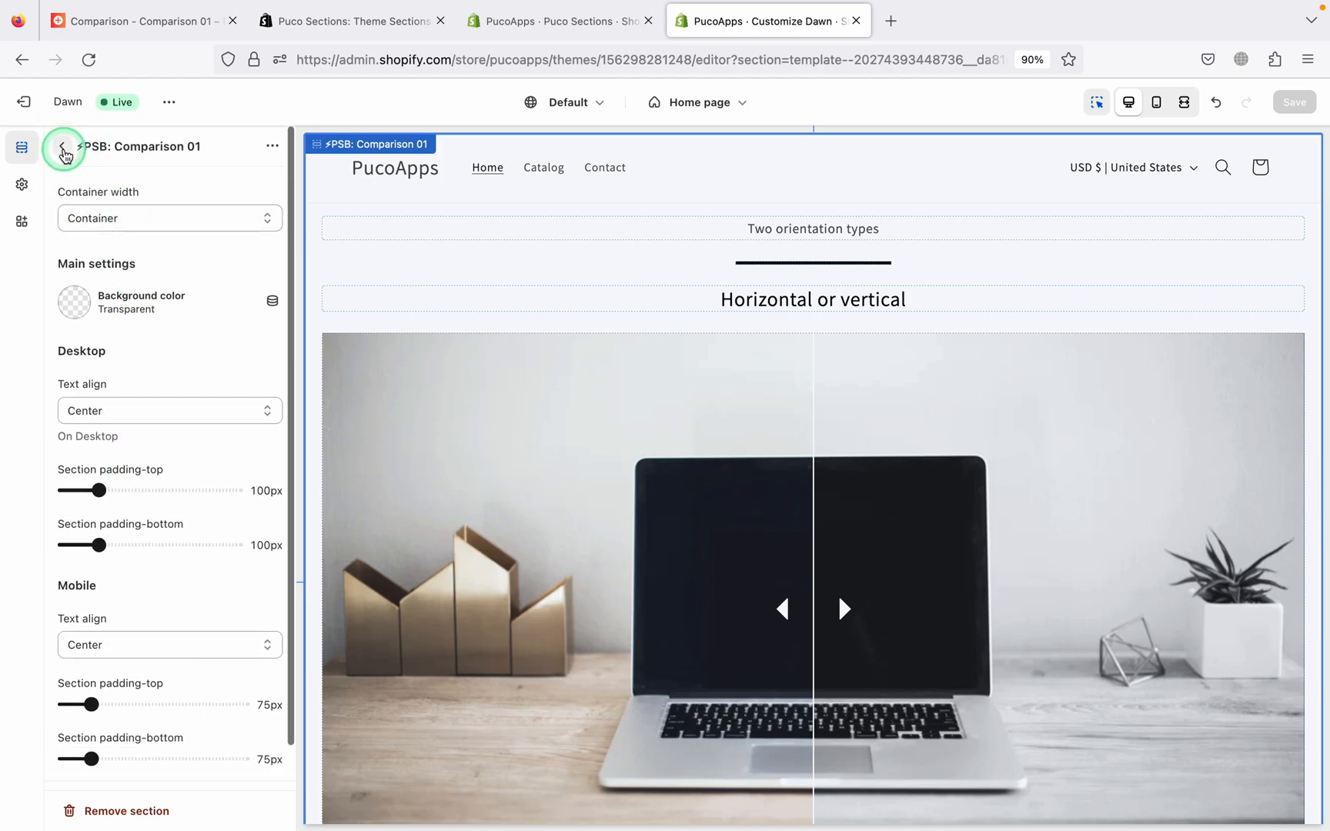
Step: Return to the section list and select the Comparison block to edit its settings
left_click(63, 151)
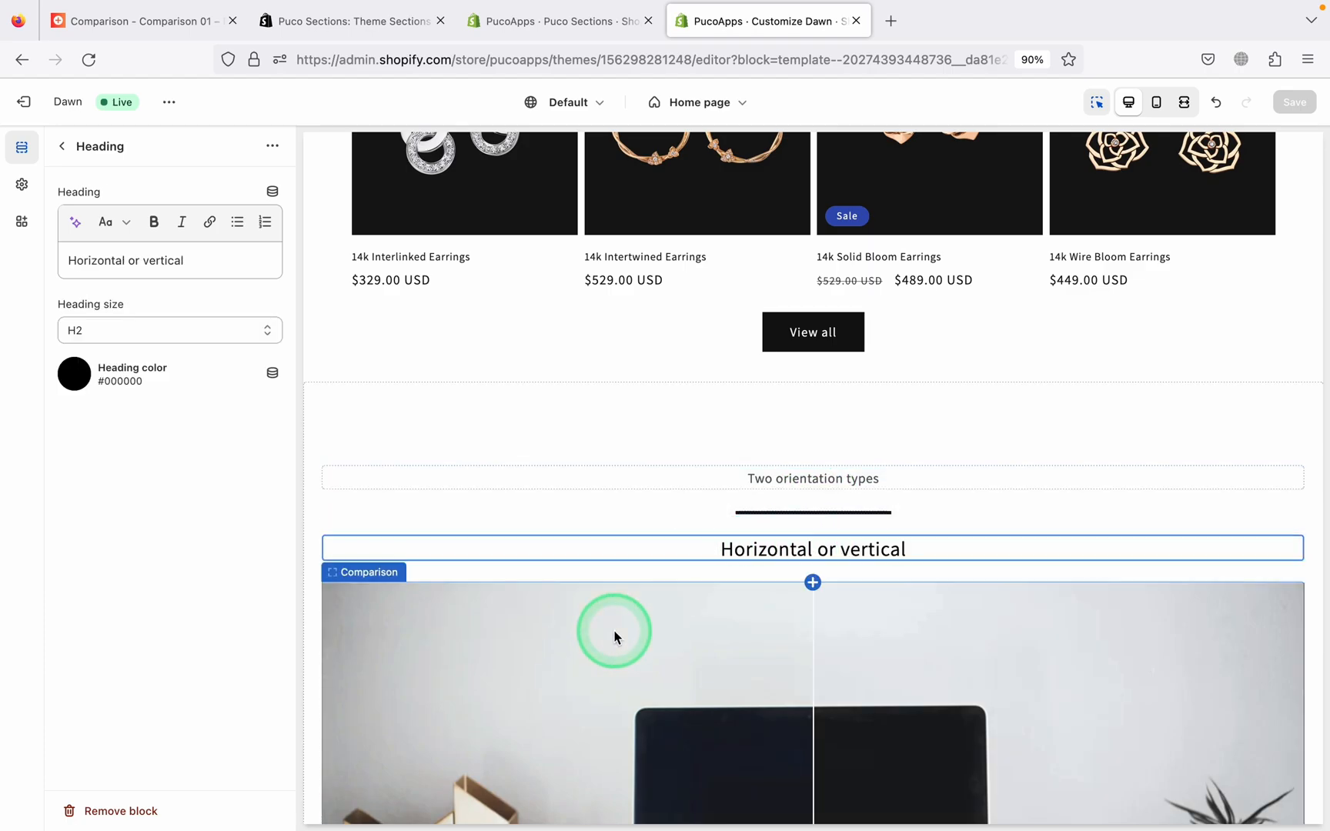
left_click(368, 571)
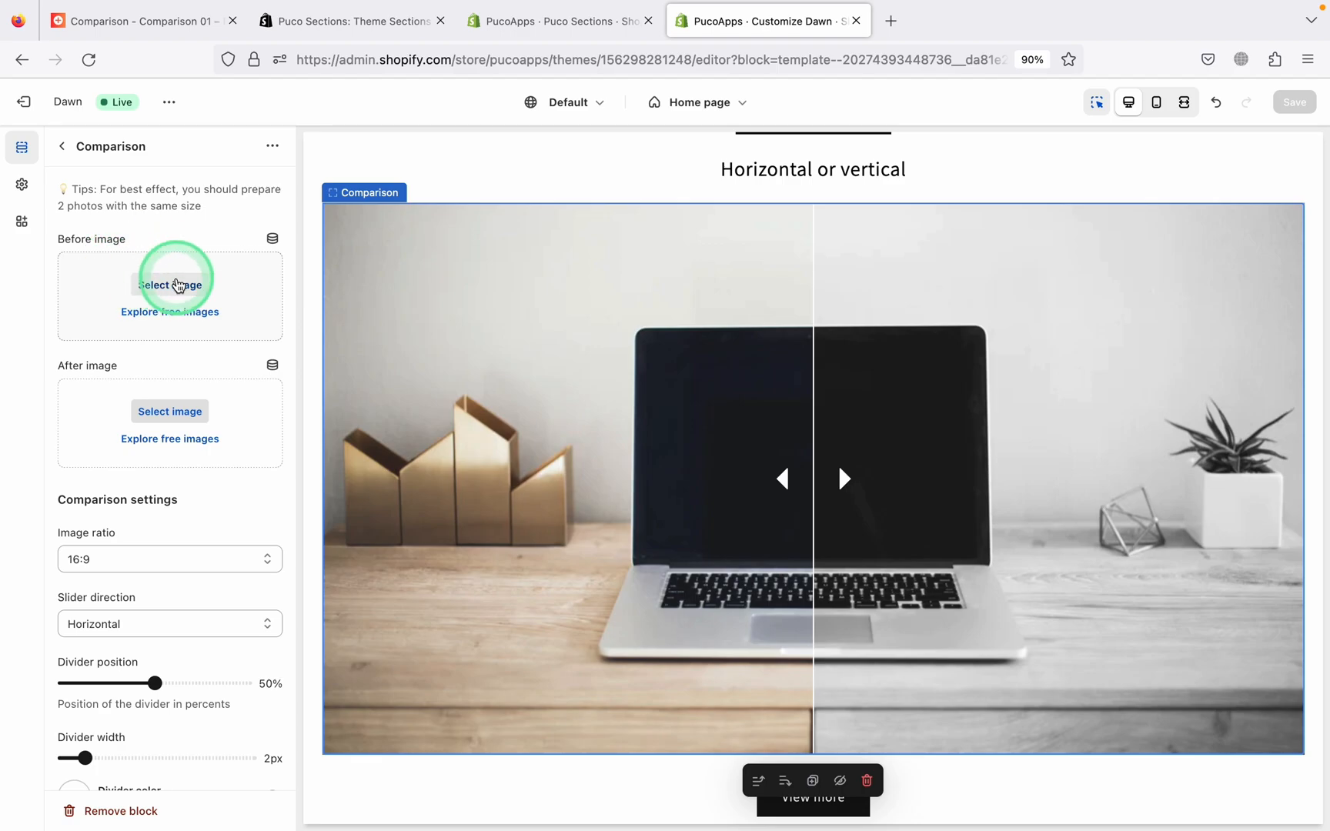
mouse_move(169, 421)
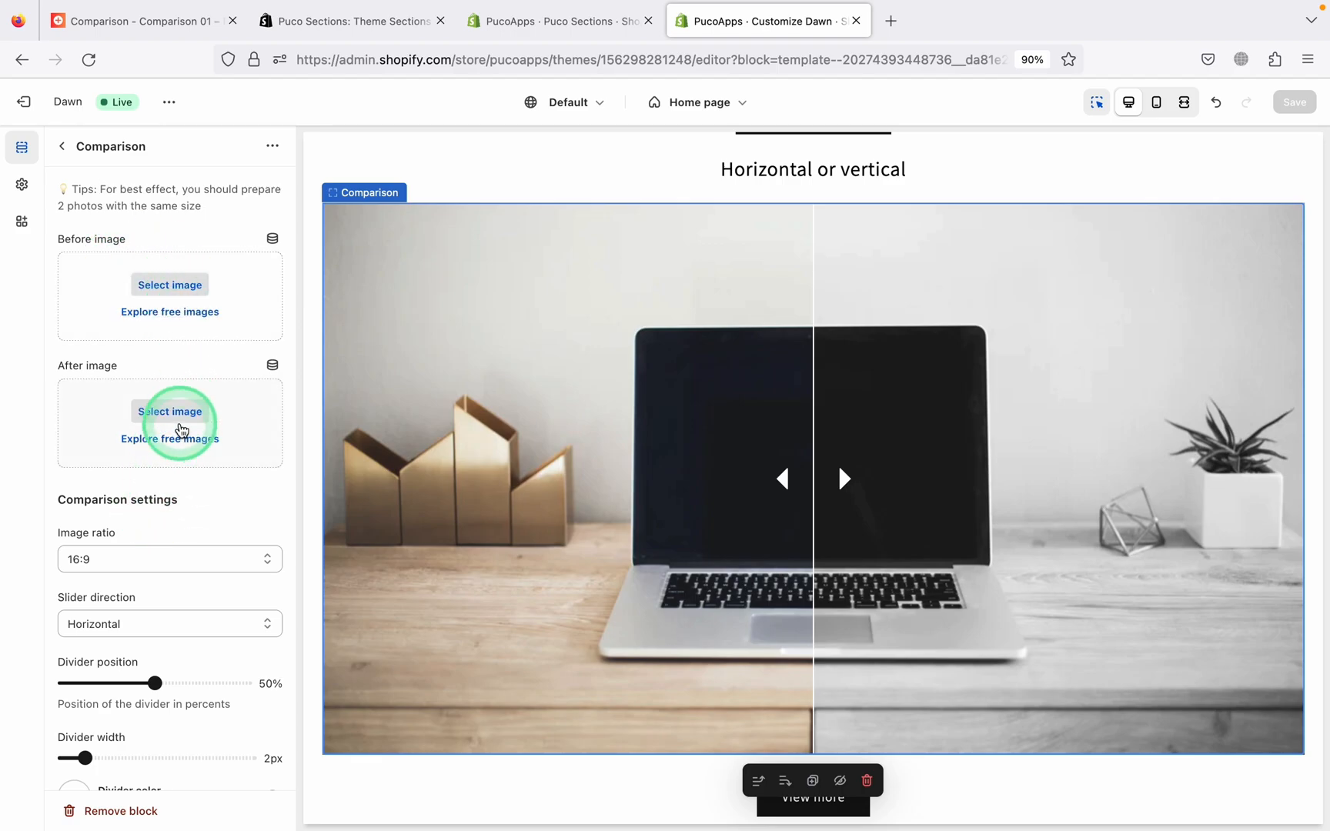
mouse_move(169, 285)
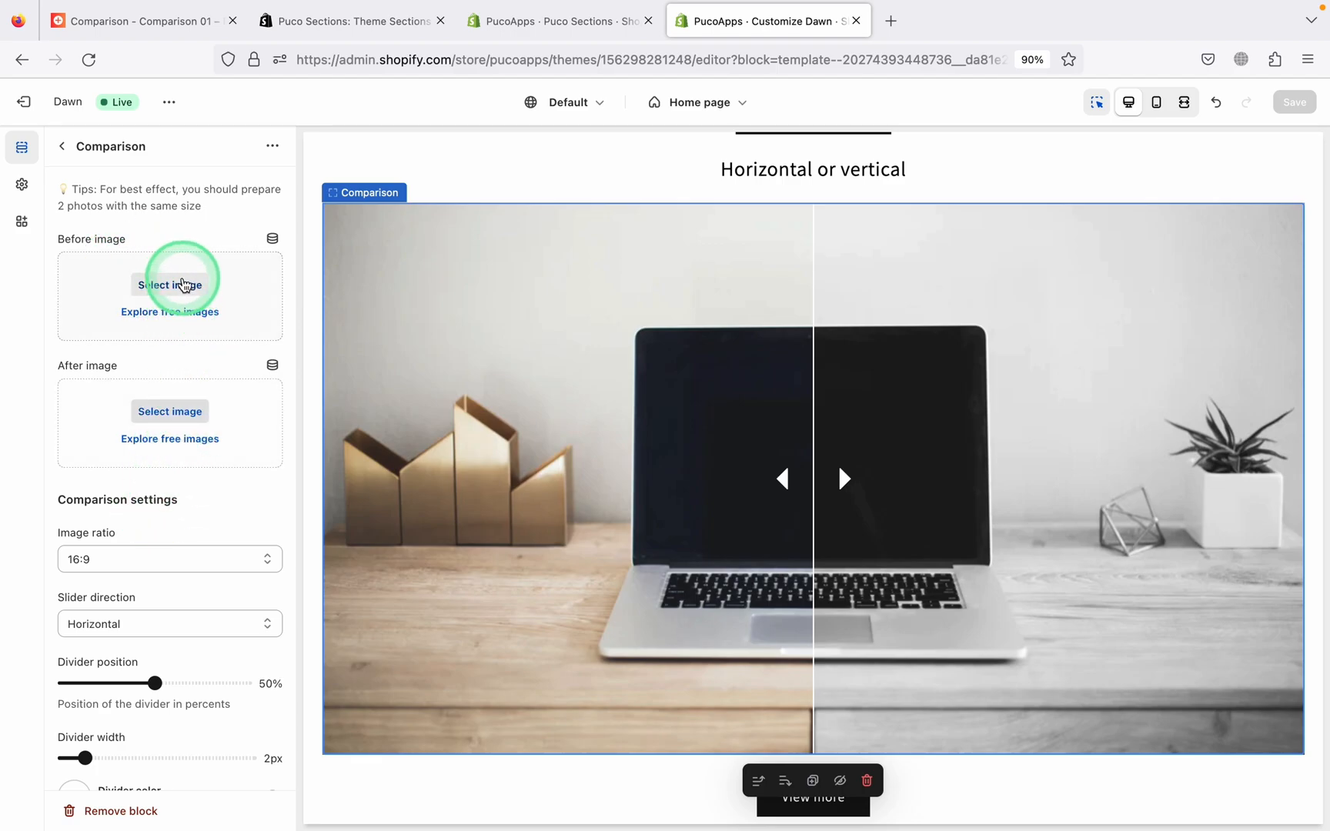
Step: Assign the 'before' phone photo as Before image and the 'after' photo as After image
left_click(169, 285)
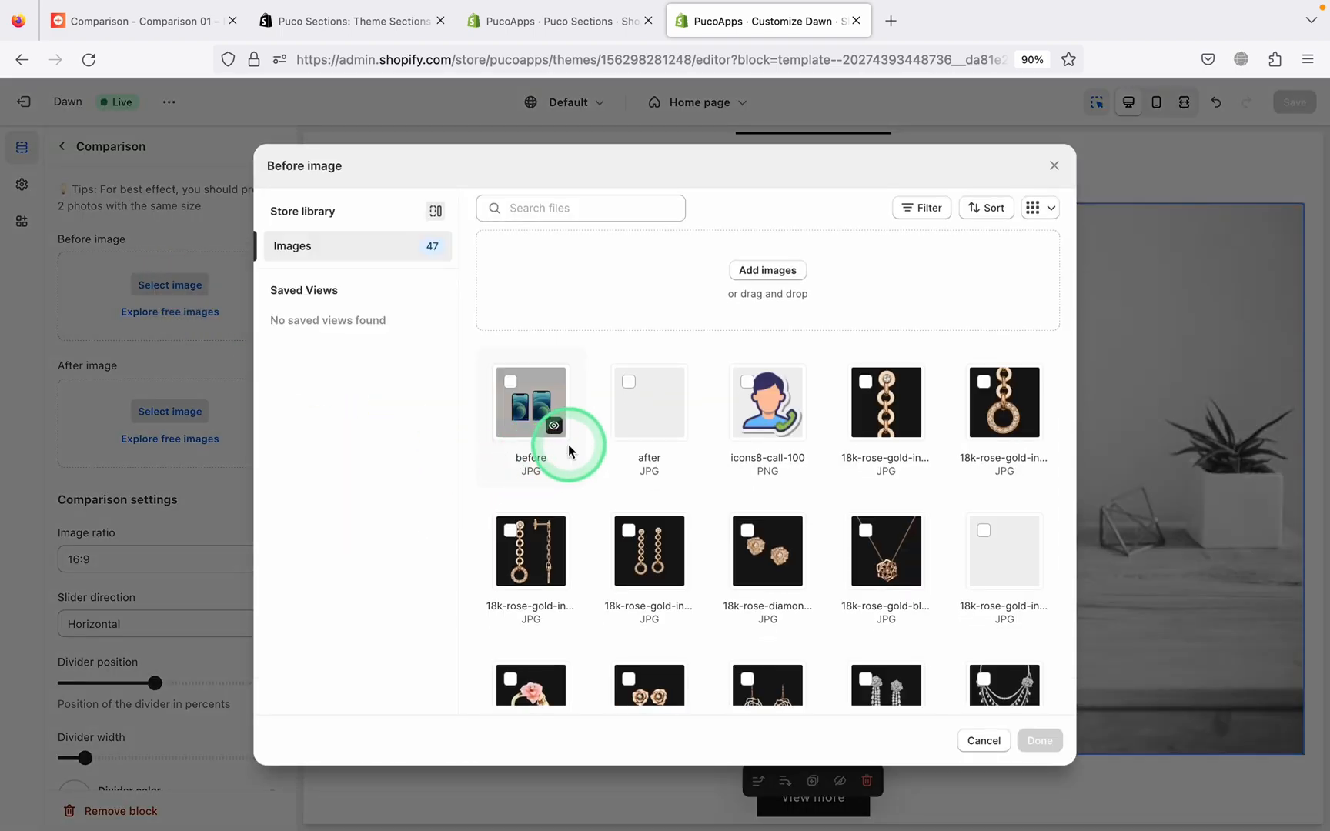
left_click(529, 404)
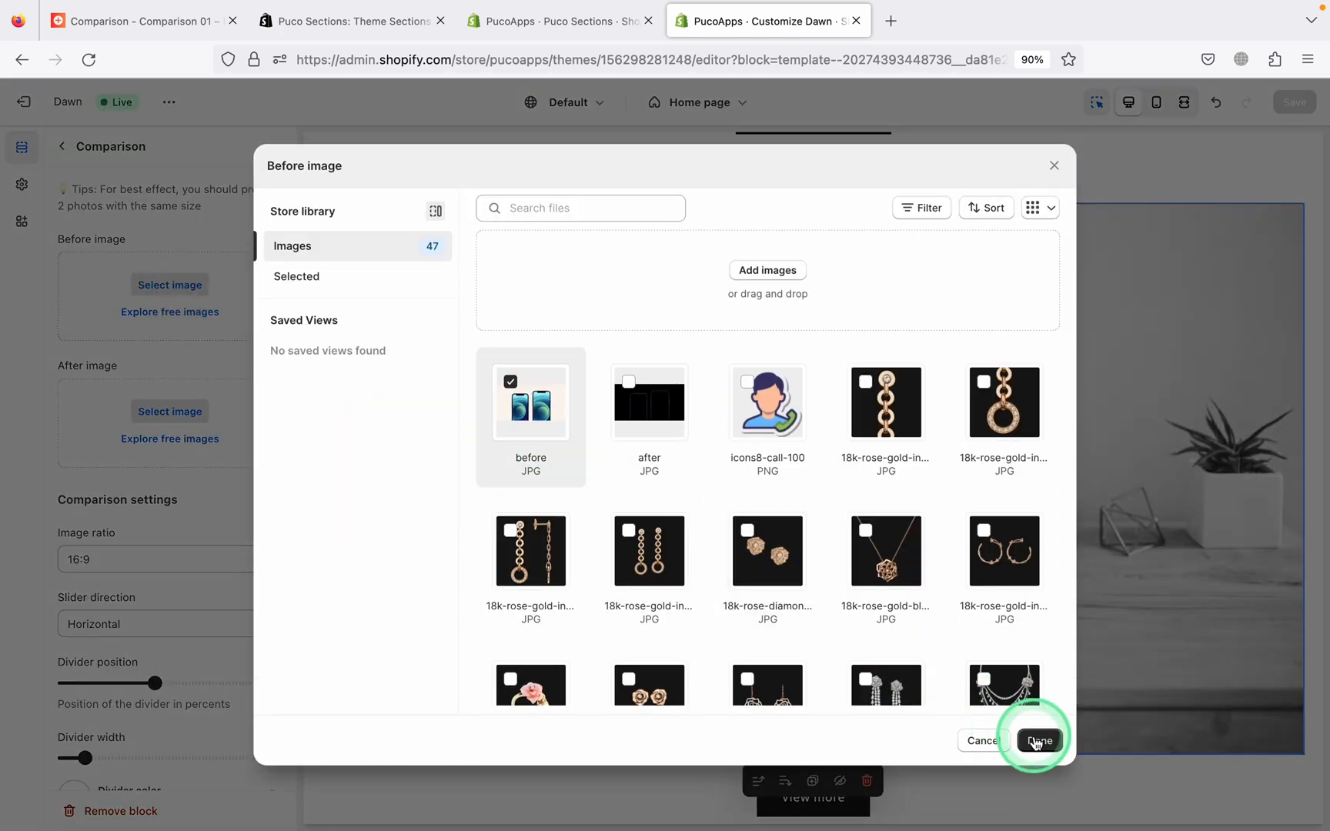
left_click(1037, 739)
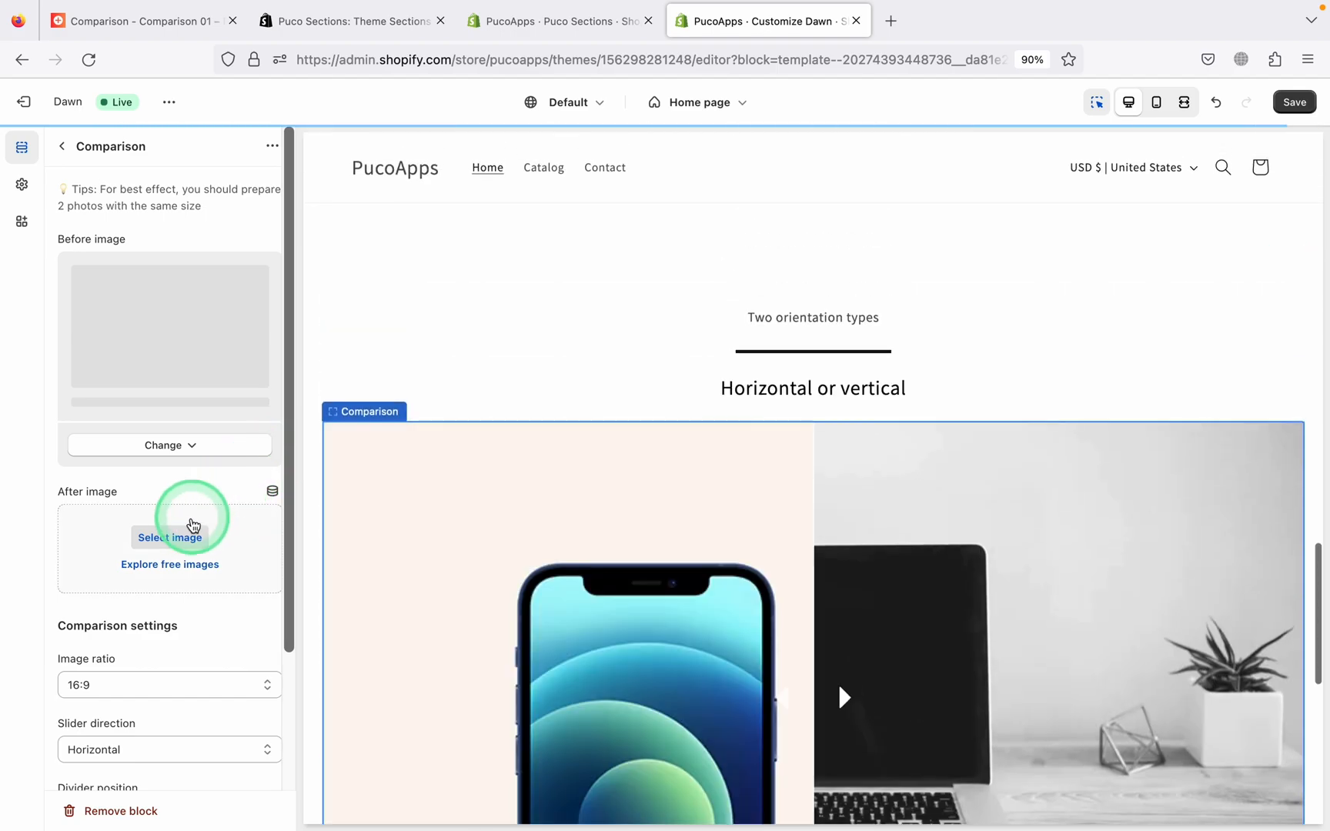
left_click(170, 550)
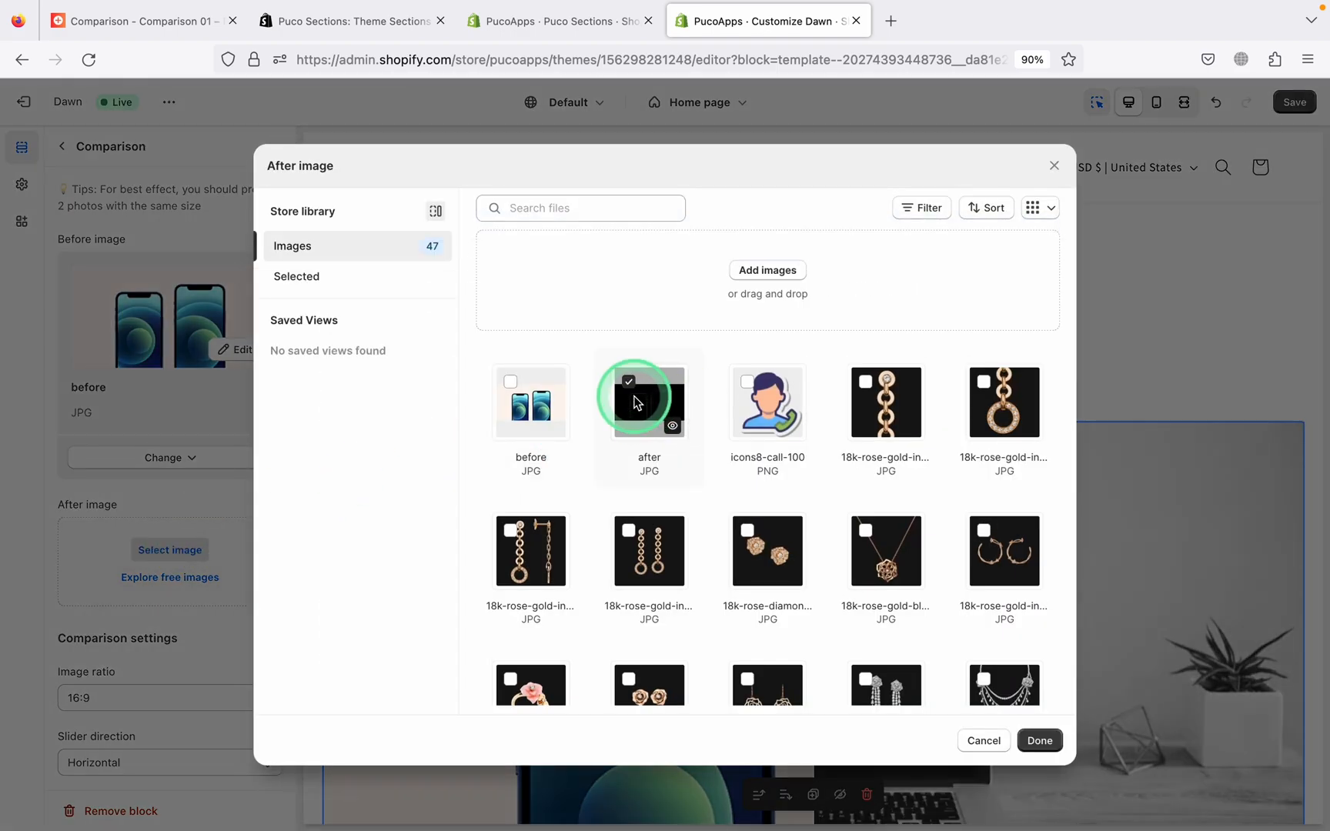
left_click(1038, 739)
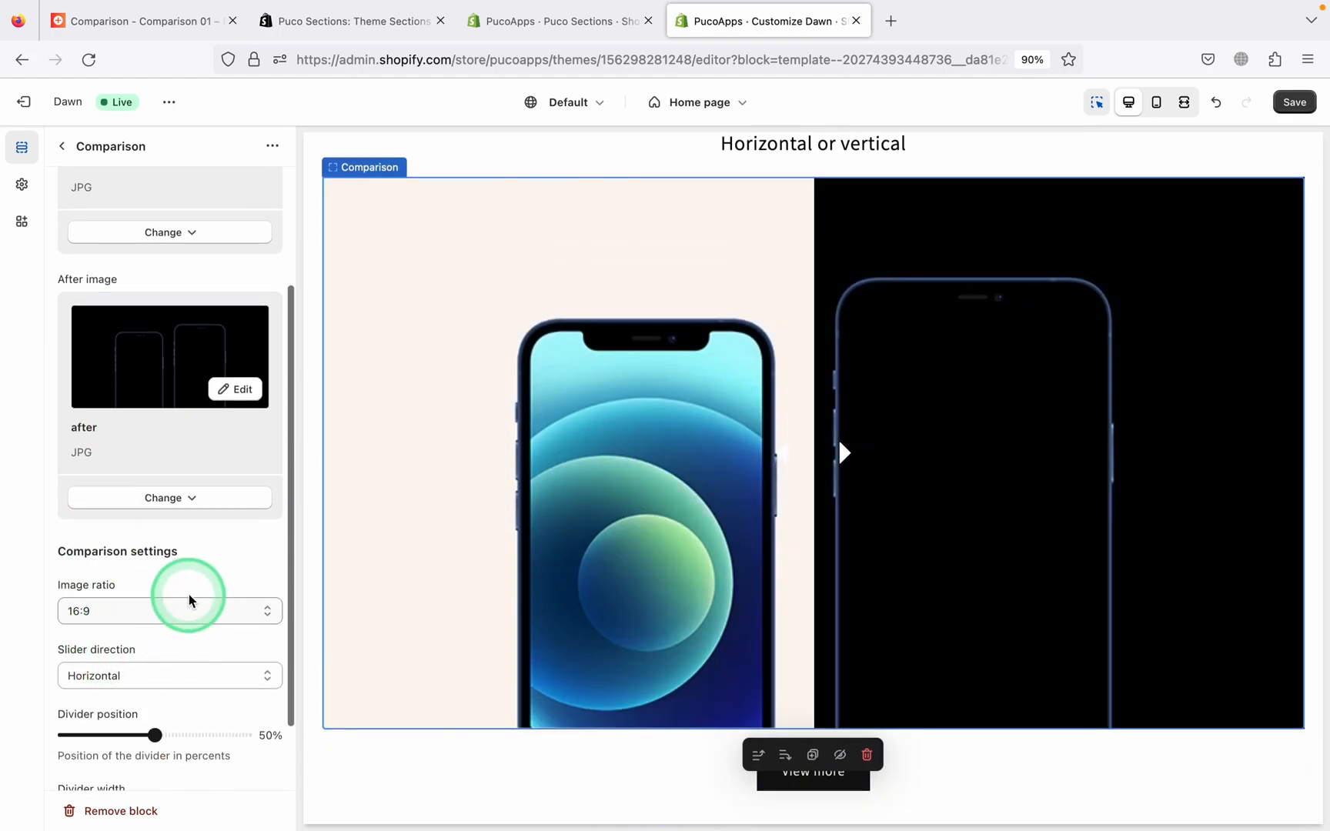
Step: Try 3:2 and other image ratios and a vertical slider, ending on 16:9 and Horizontal
left_click(169, 611)
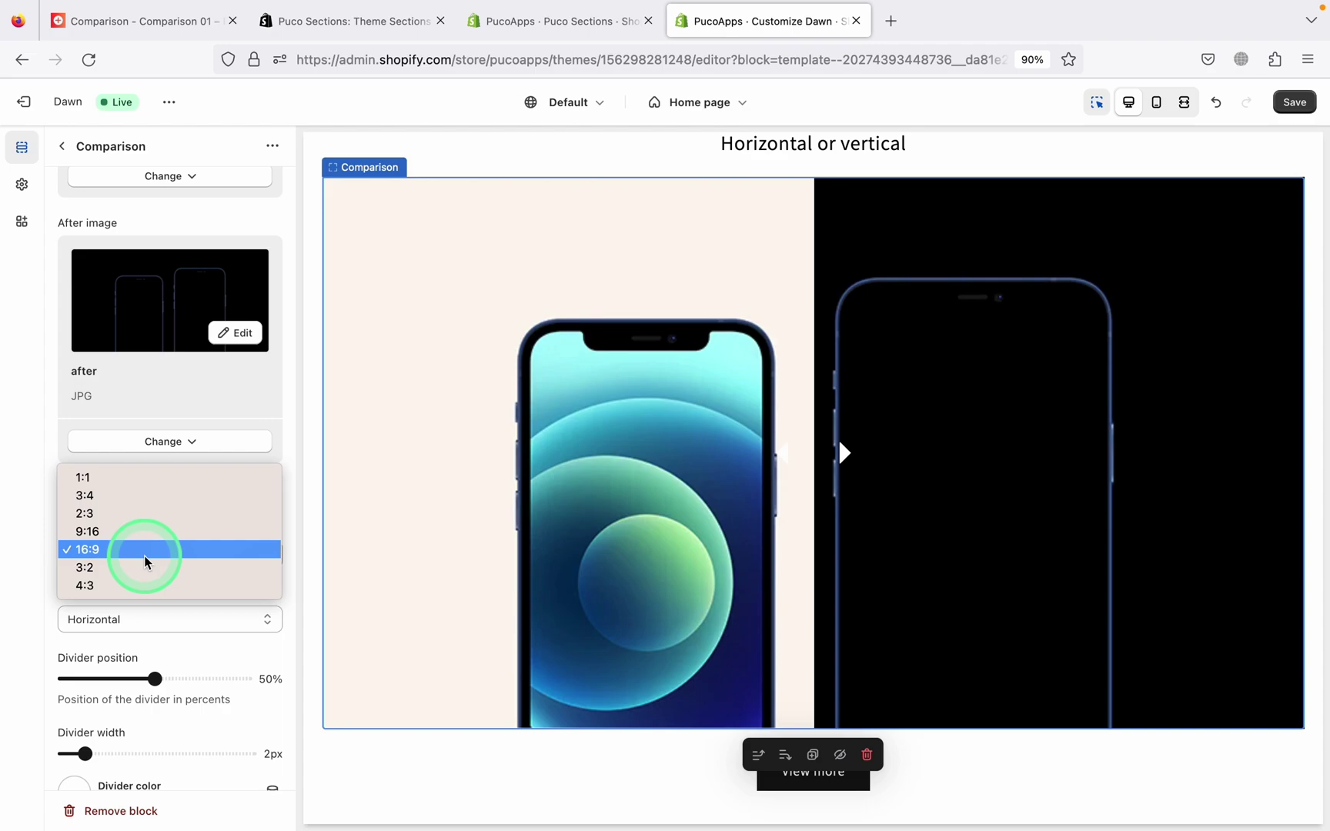
left_click(85, 567)
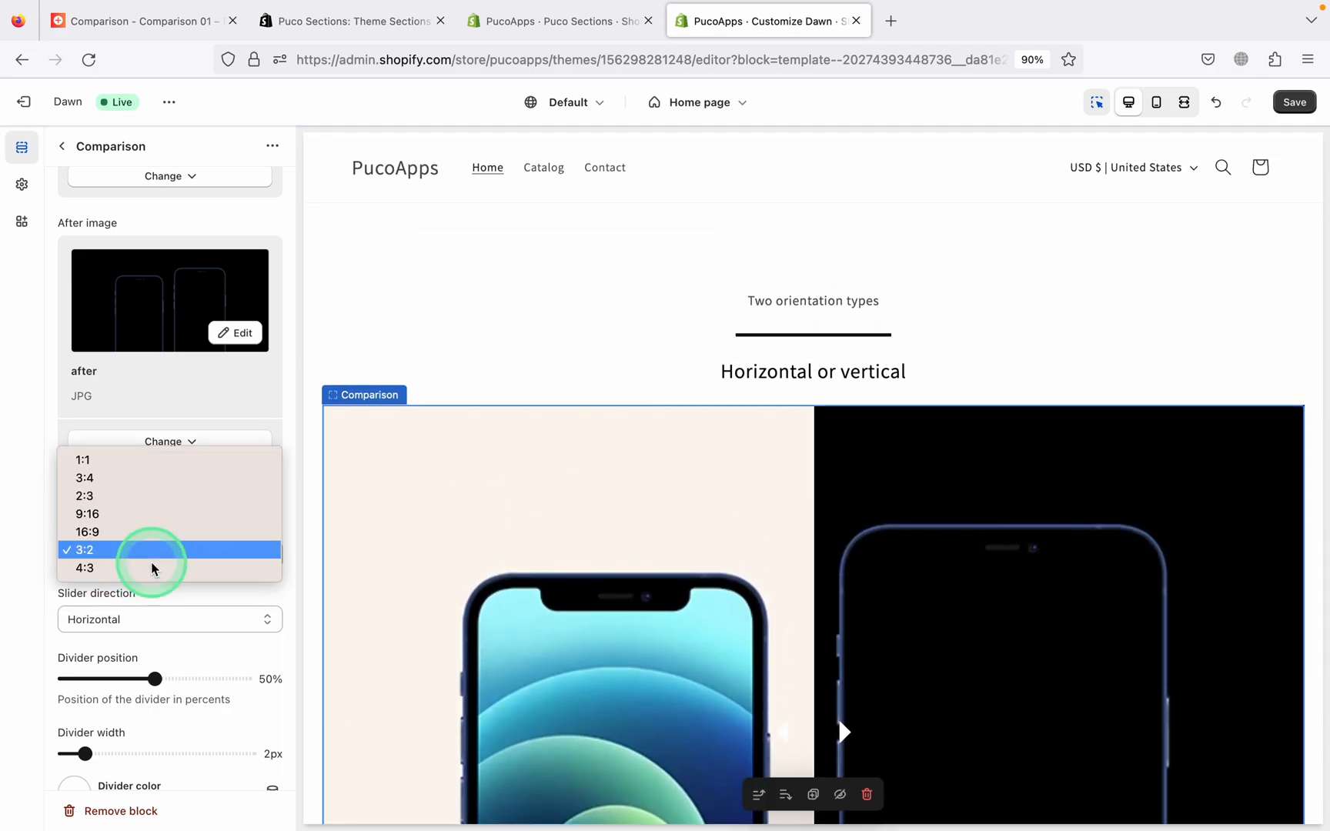
left_click(88, 513)
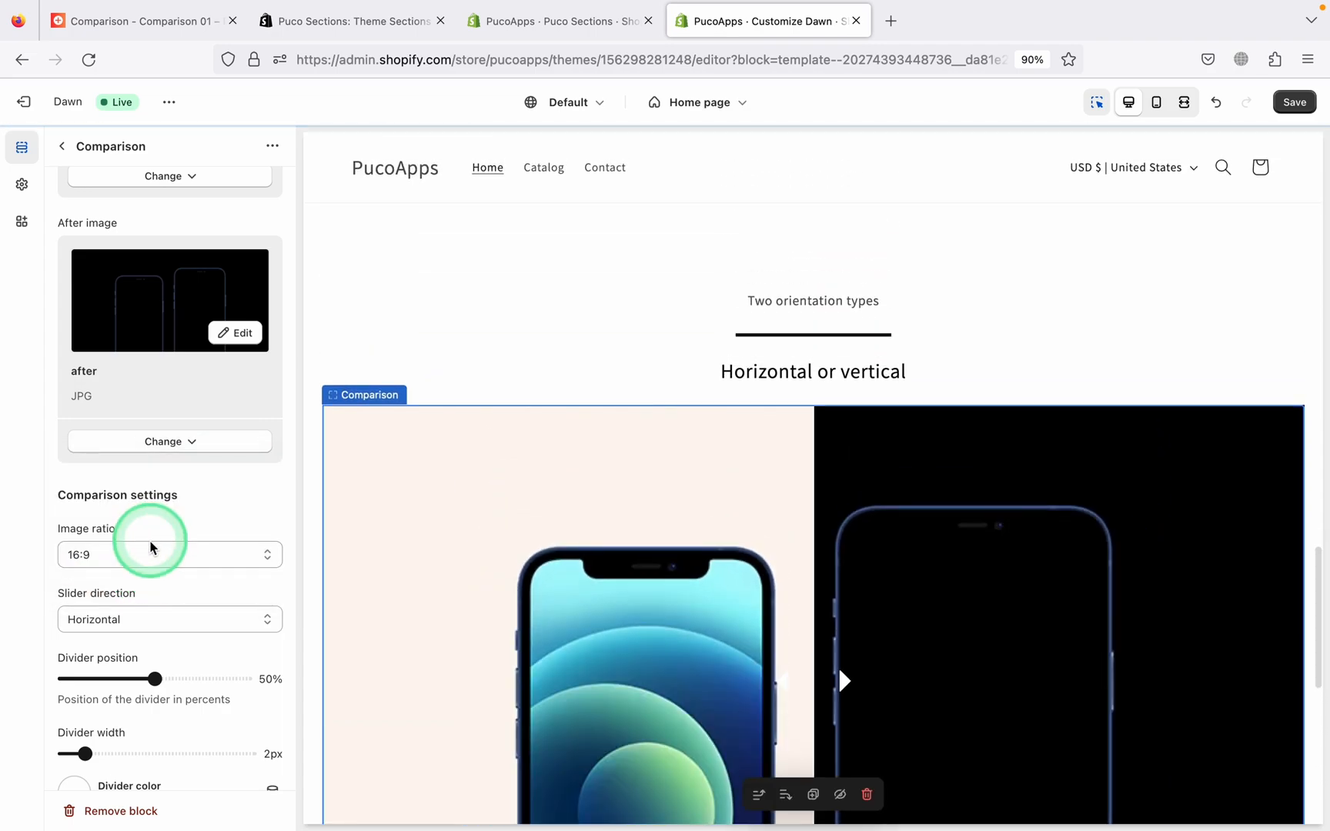
left_click(169, 554)
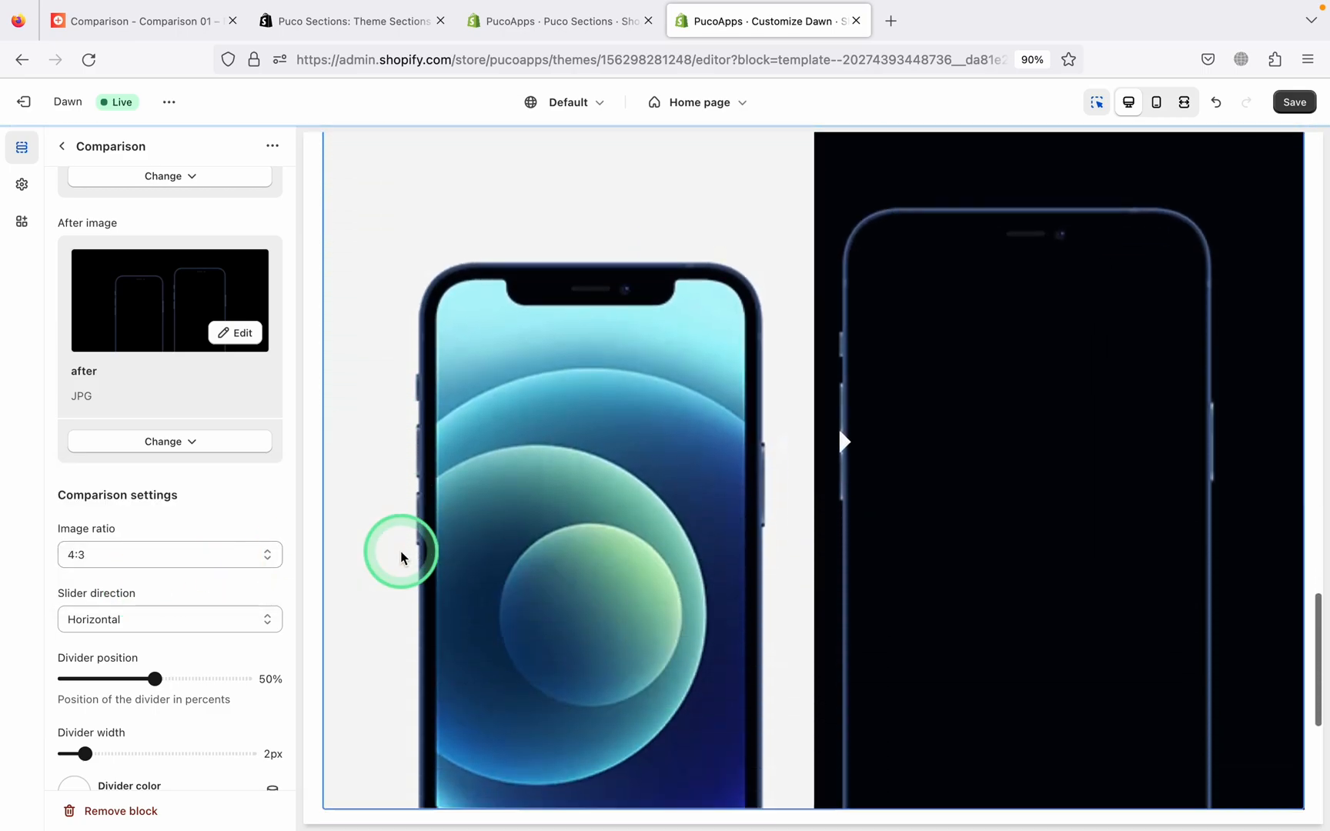
left_click(170, 554)
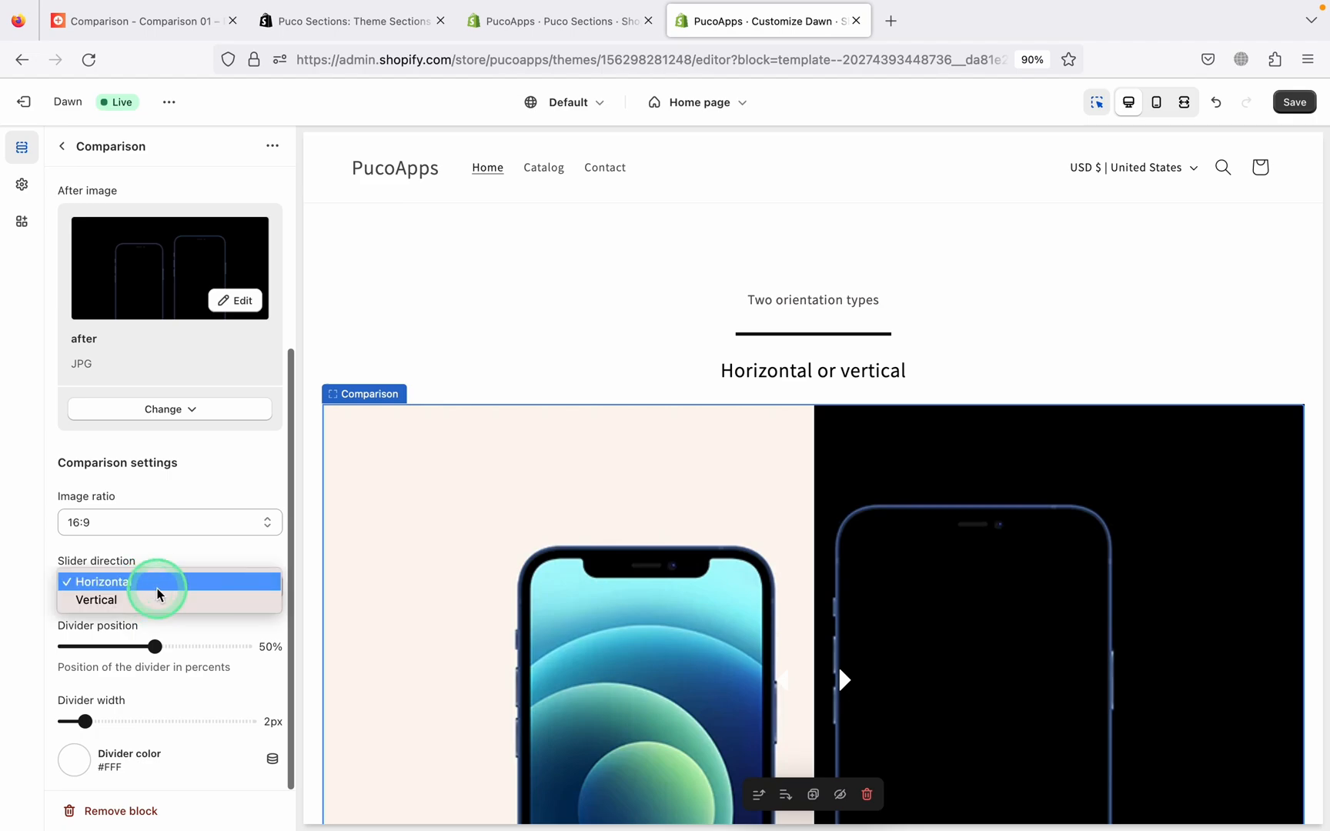
left_click(95, 601)
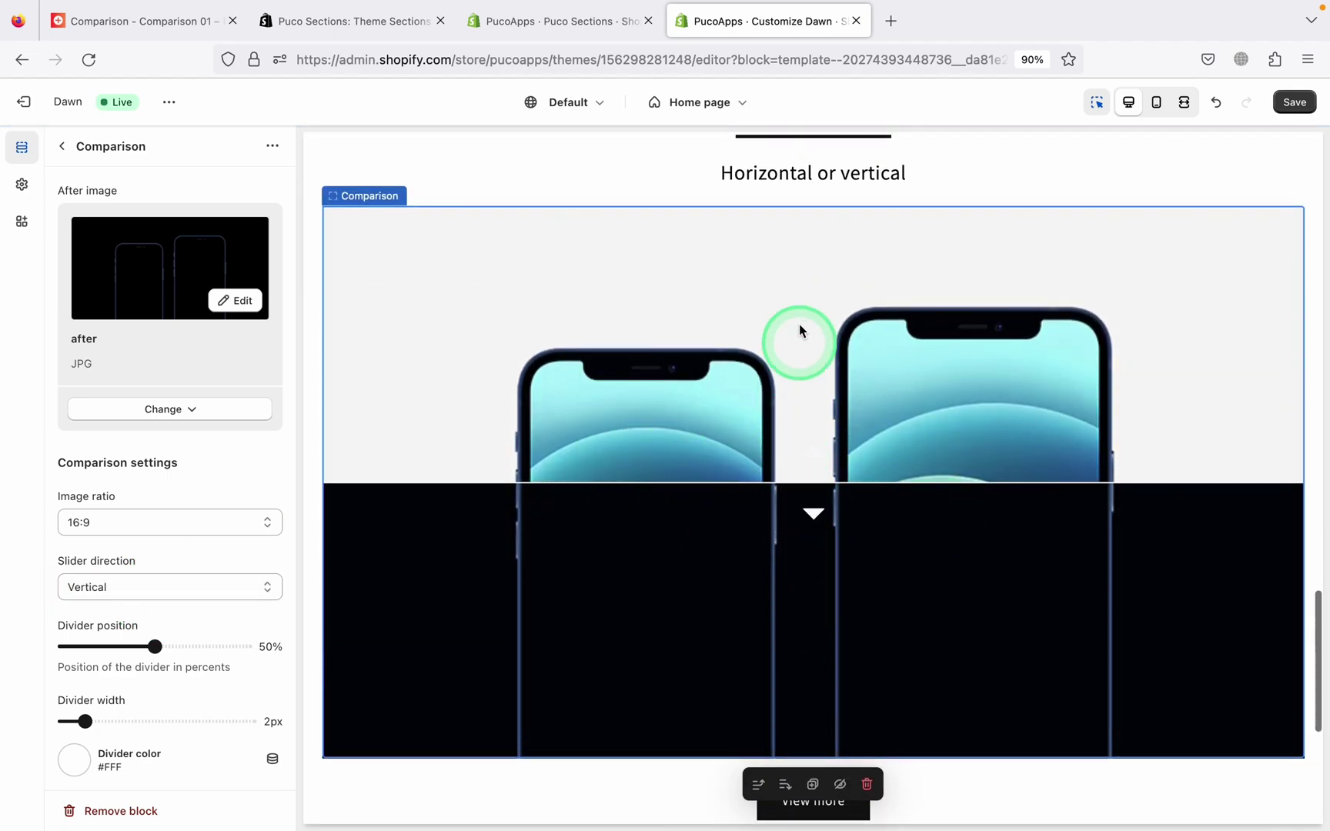
left_click(170, 587)
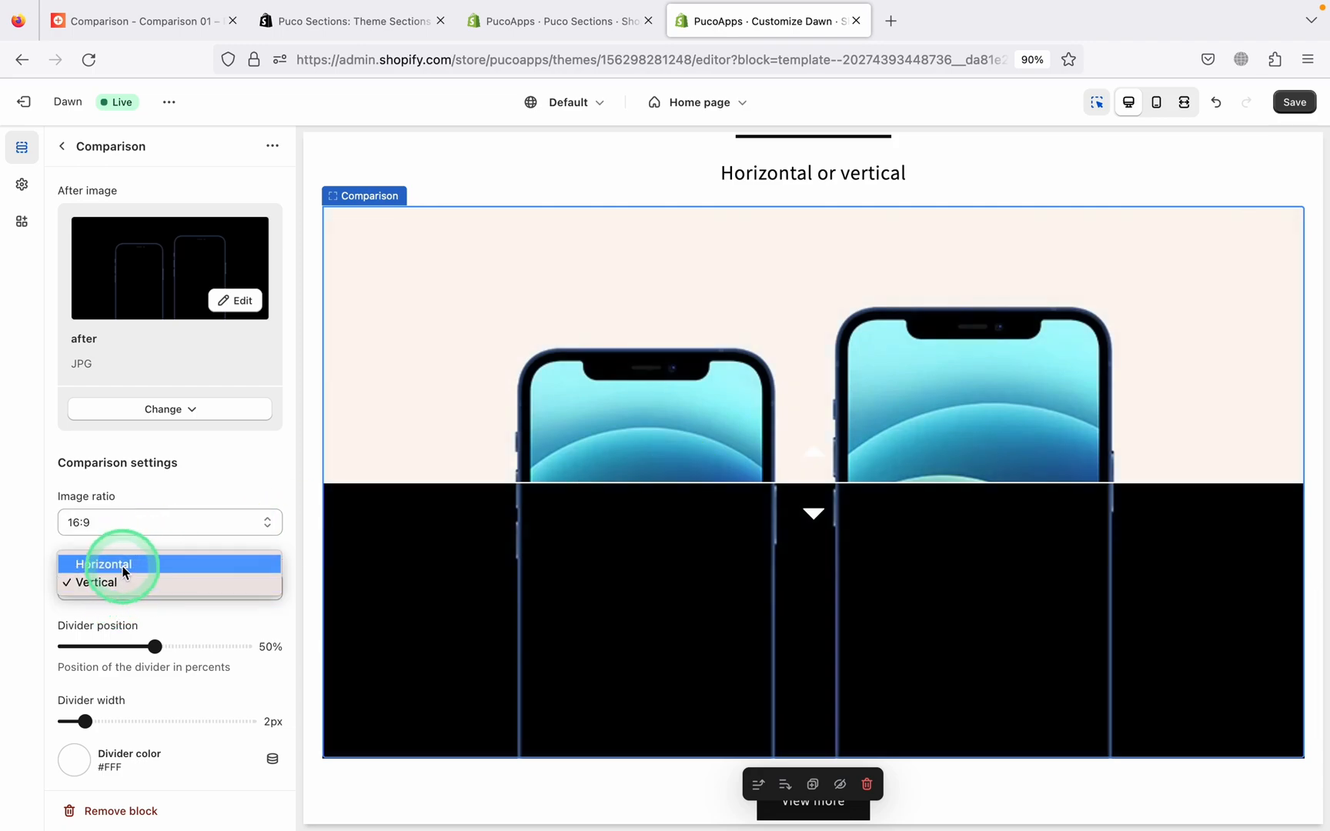
left_click(104, 563)
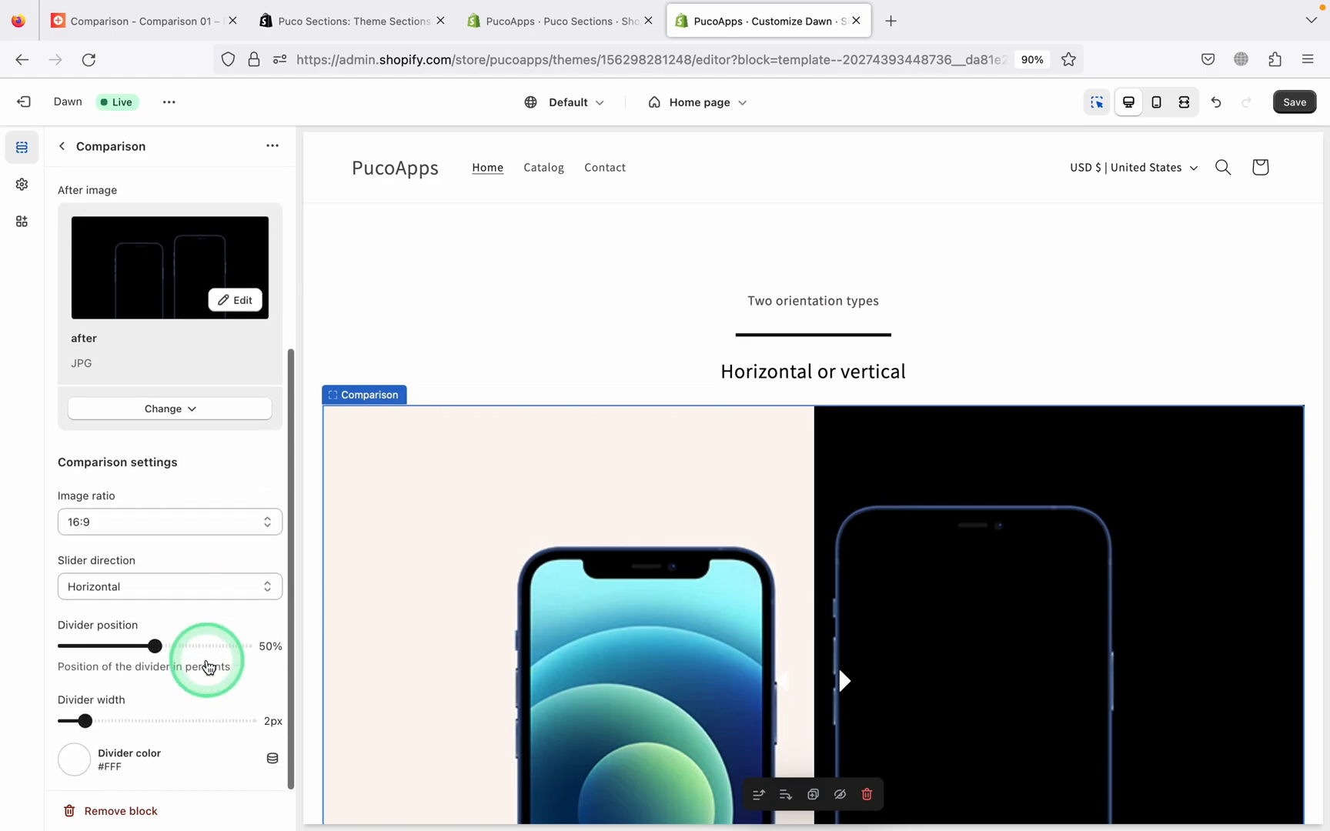
Step: Save the home page and view the working before/after slider on the live storefront
left_click(1293, 102)
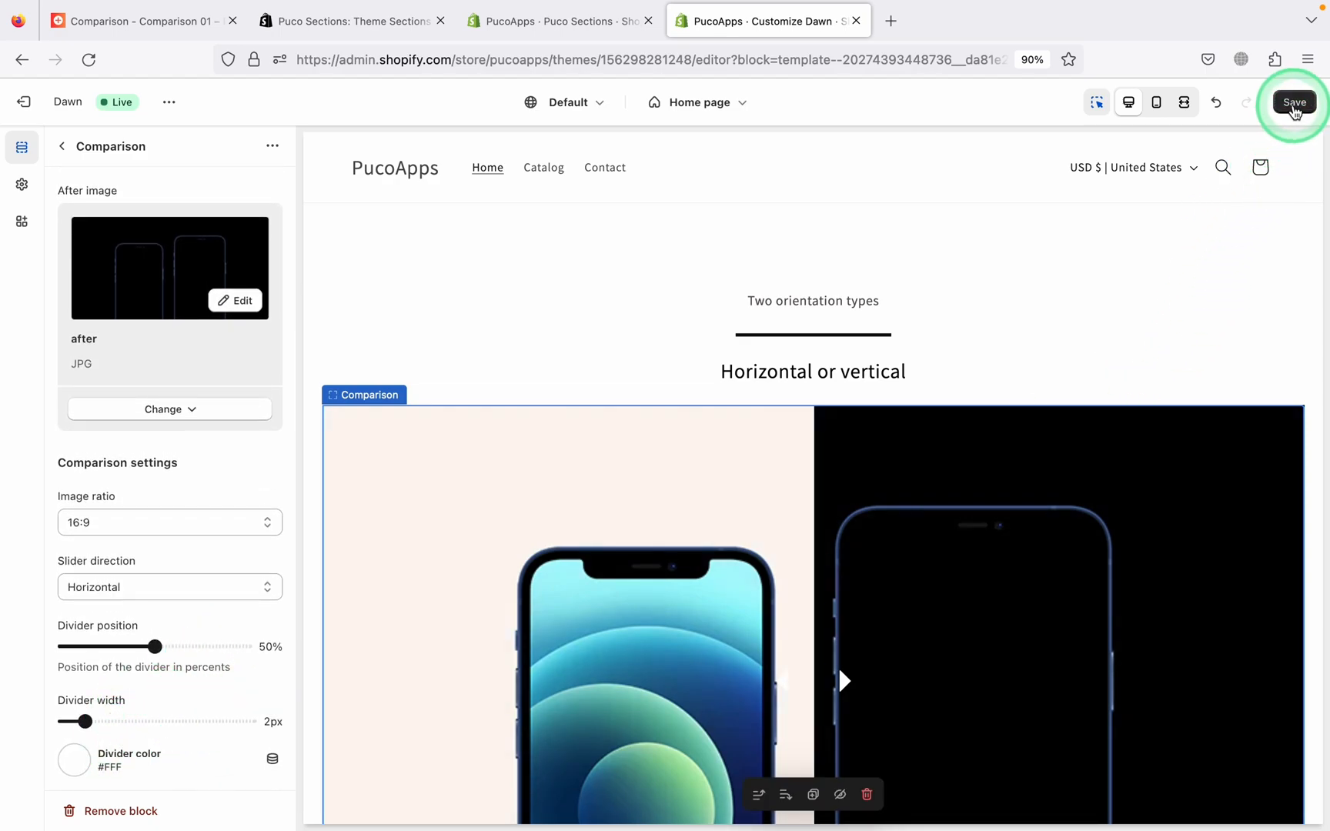
left_click(1293, 101)
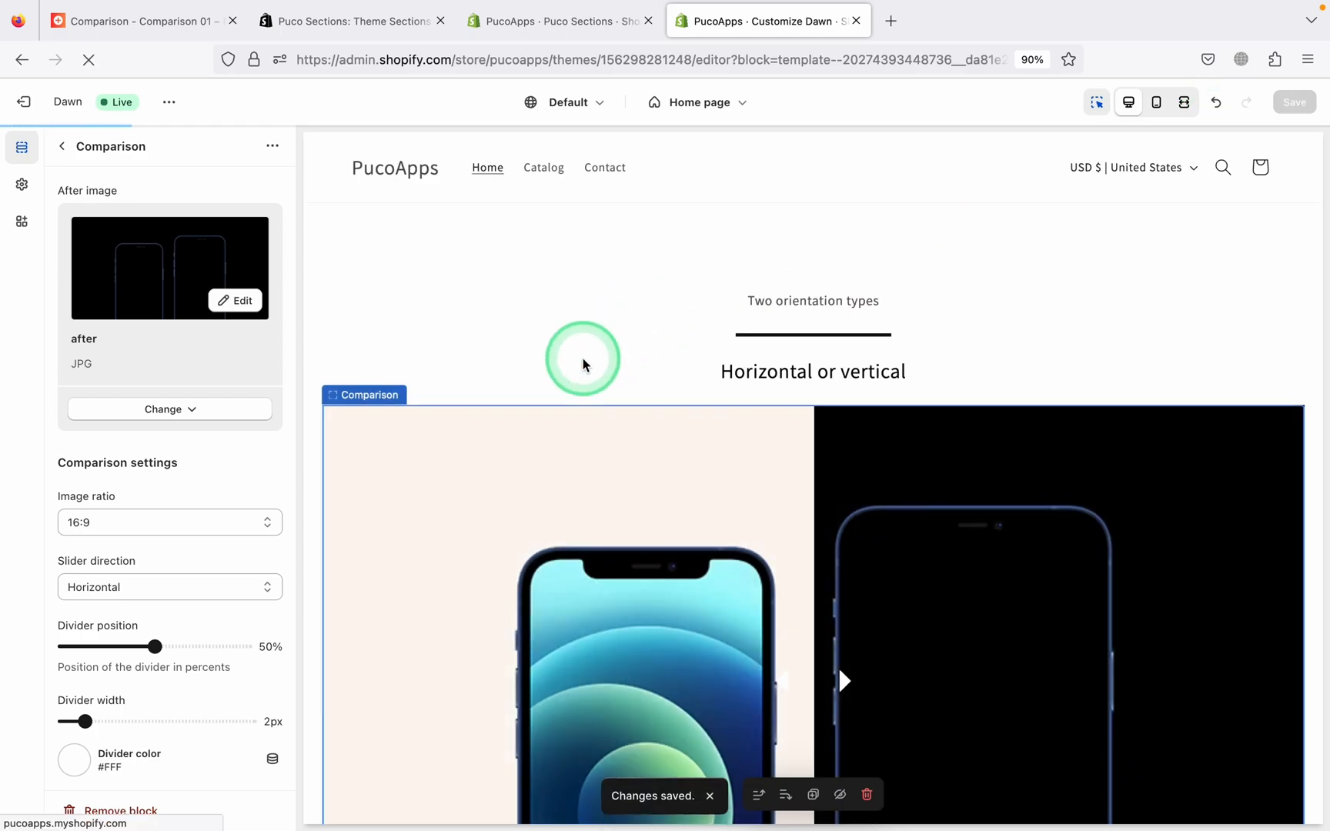
left_click(169, 102)
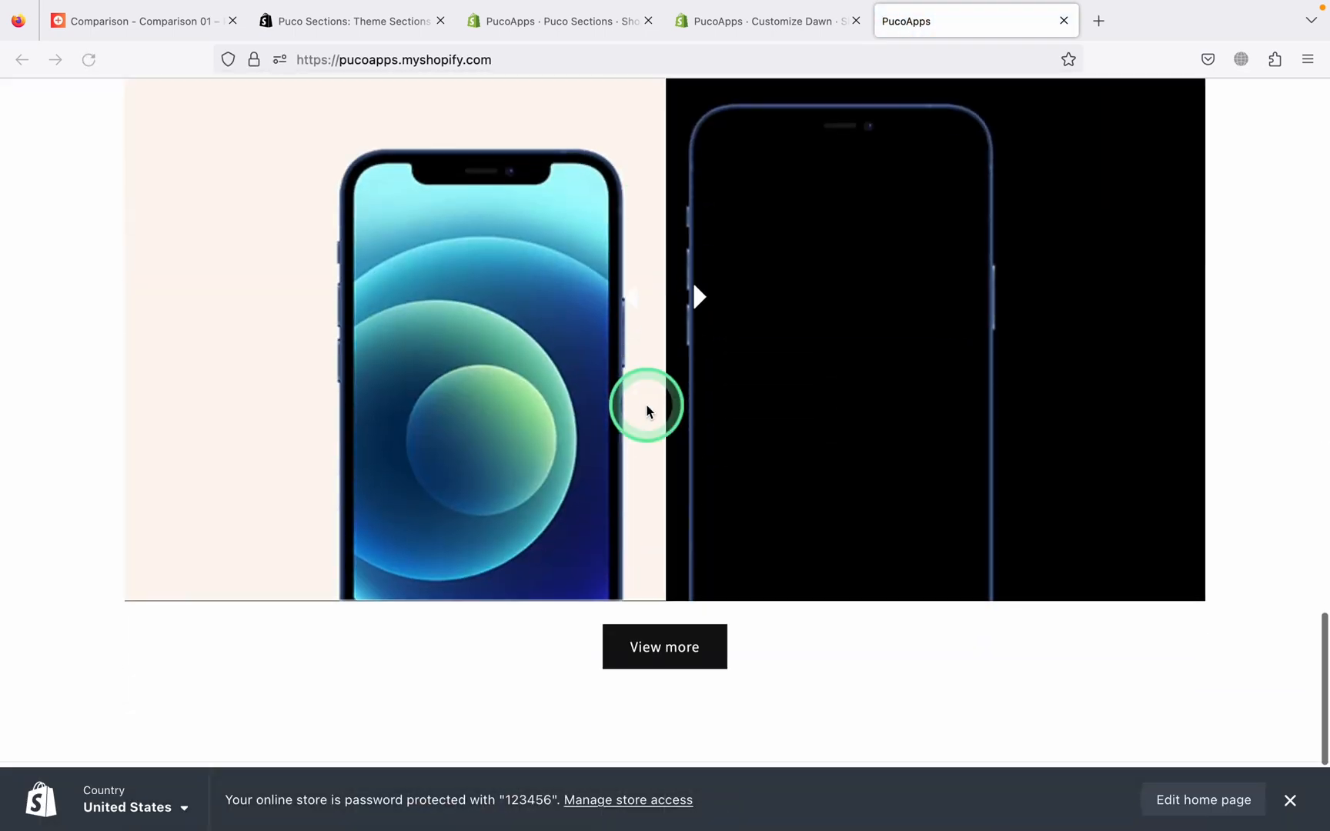
scroll("up", 3)
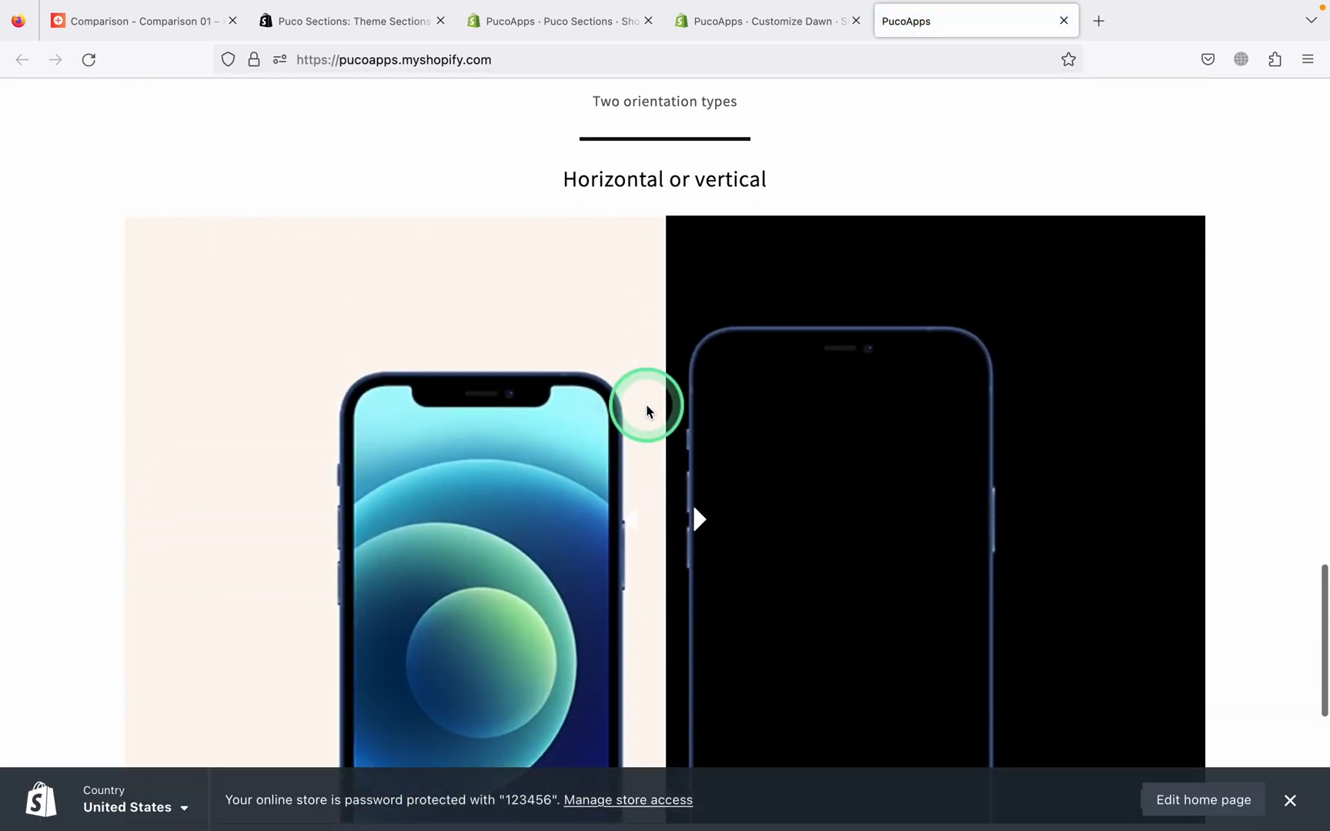
left_click(700, 519)
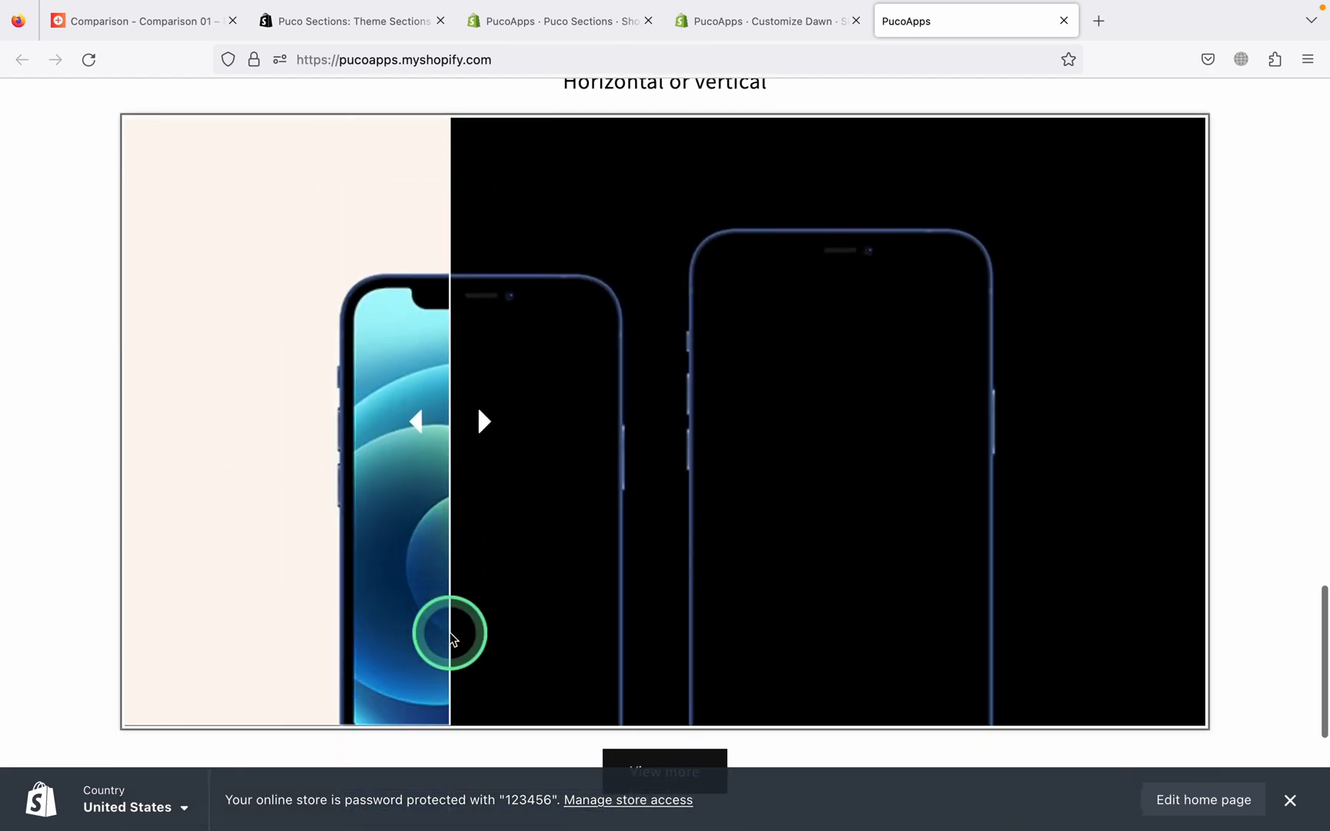
scroll("up", 3)
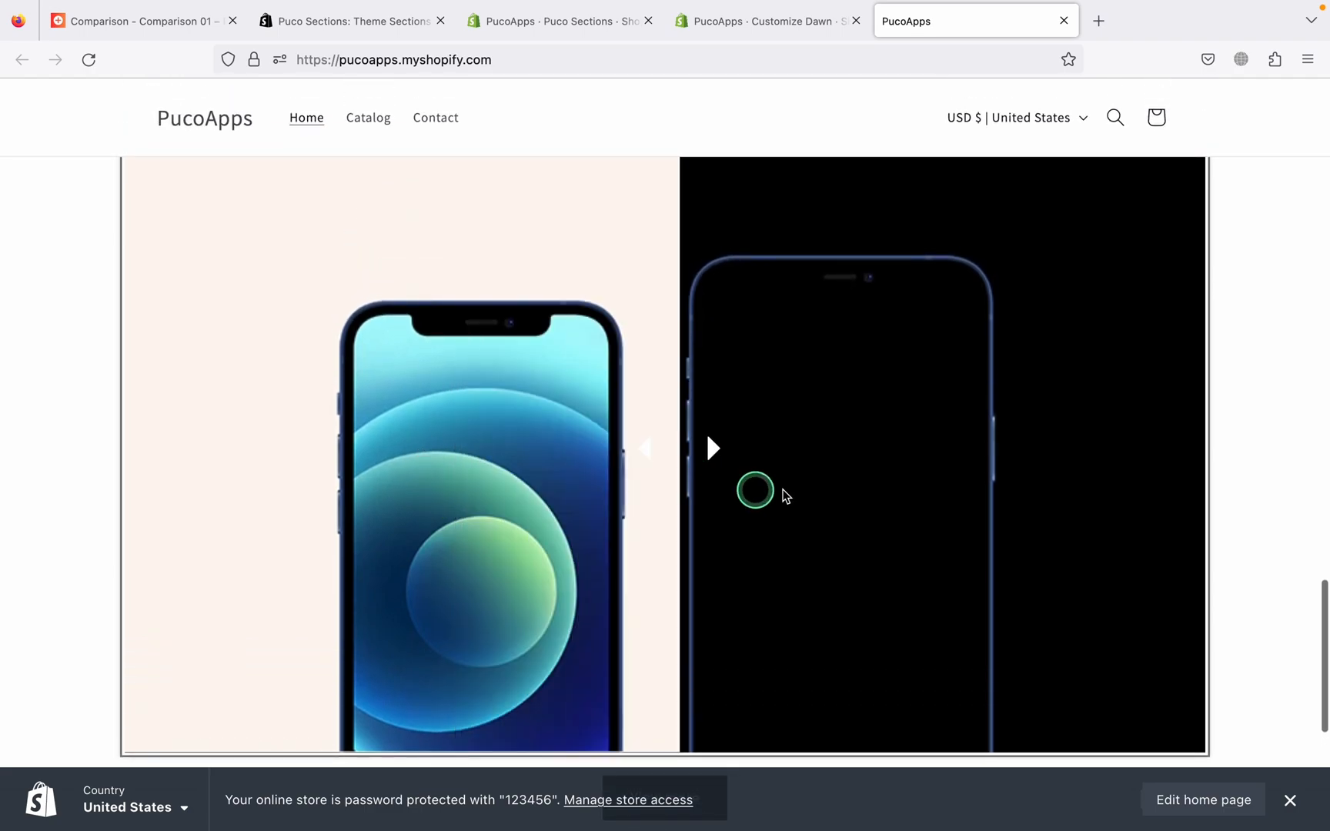